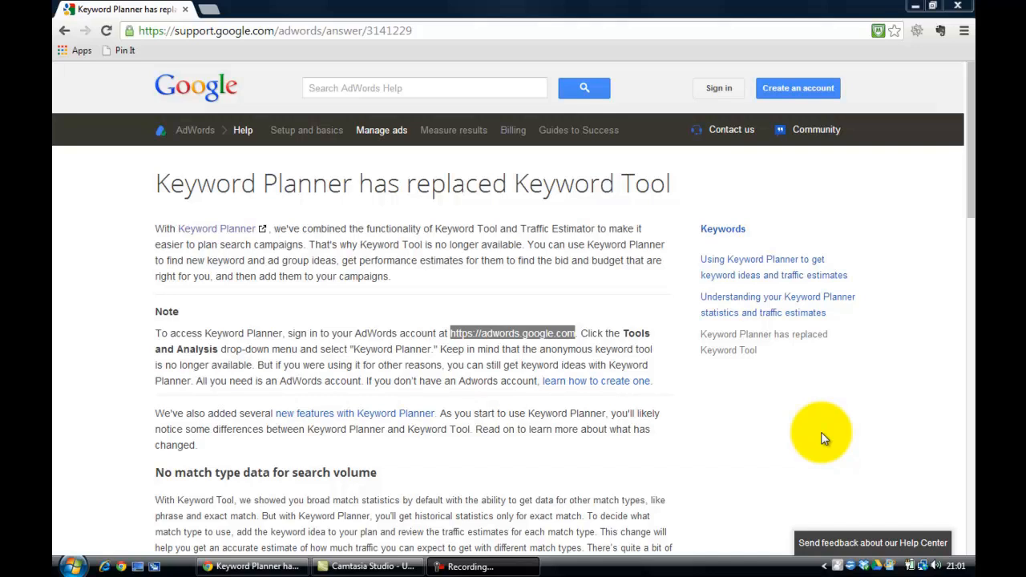
mouse_move(343, 304)
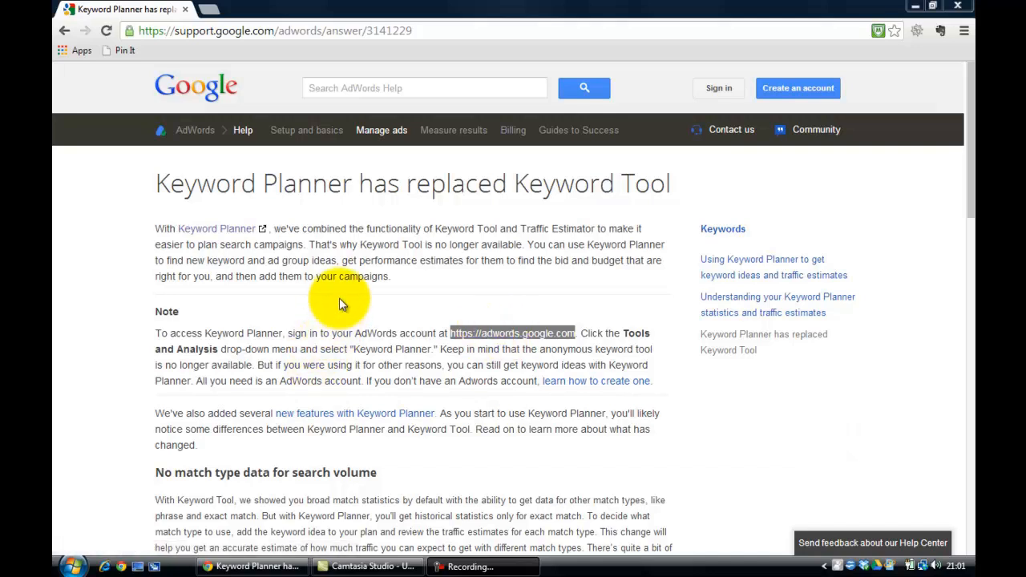
mouse_move(302, 215)
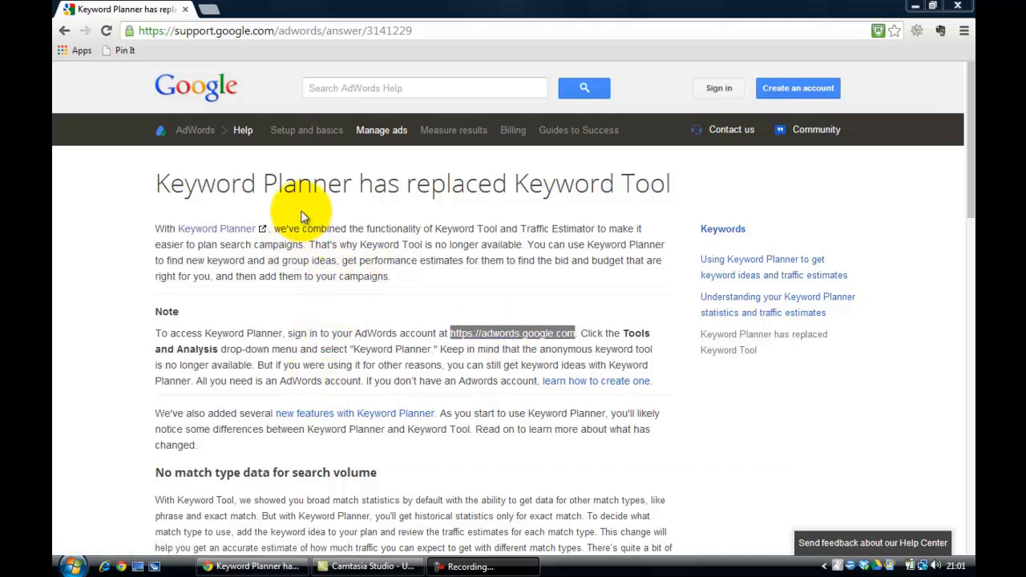
mouse_move(346, 183)
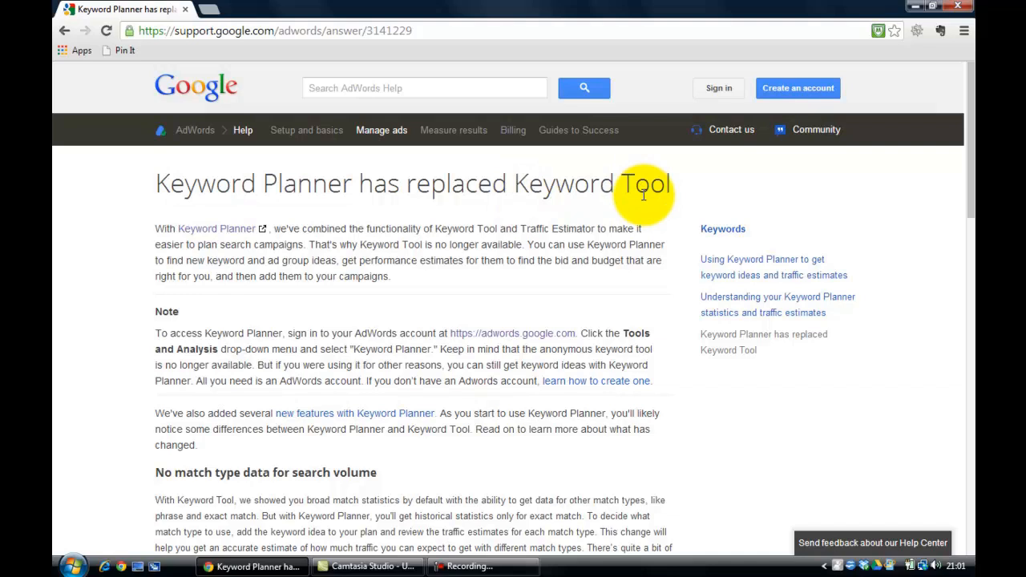
mouse_move(648, 209)
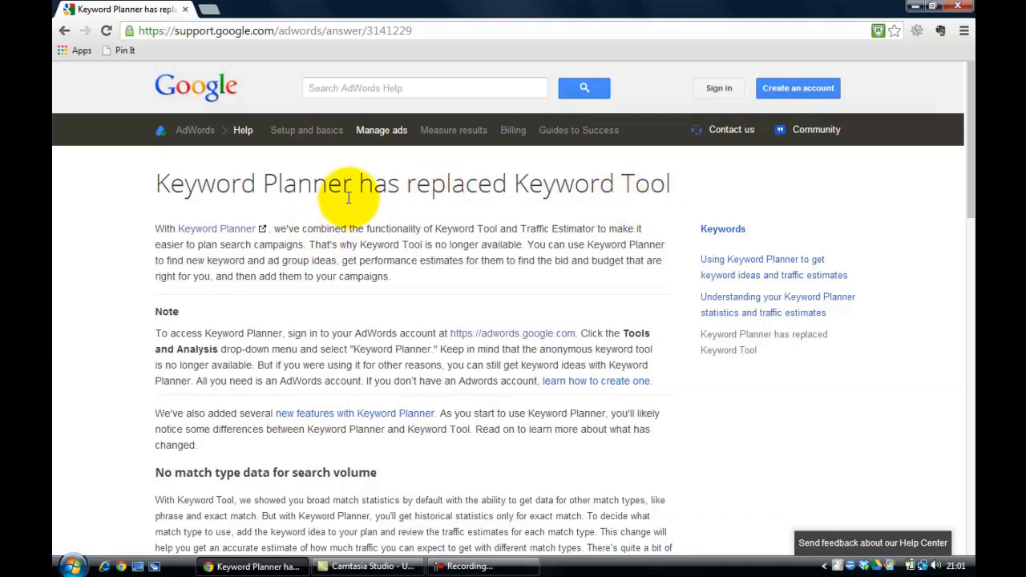
mouse_move(487, 207)
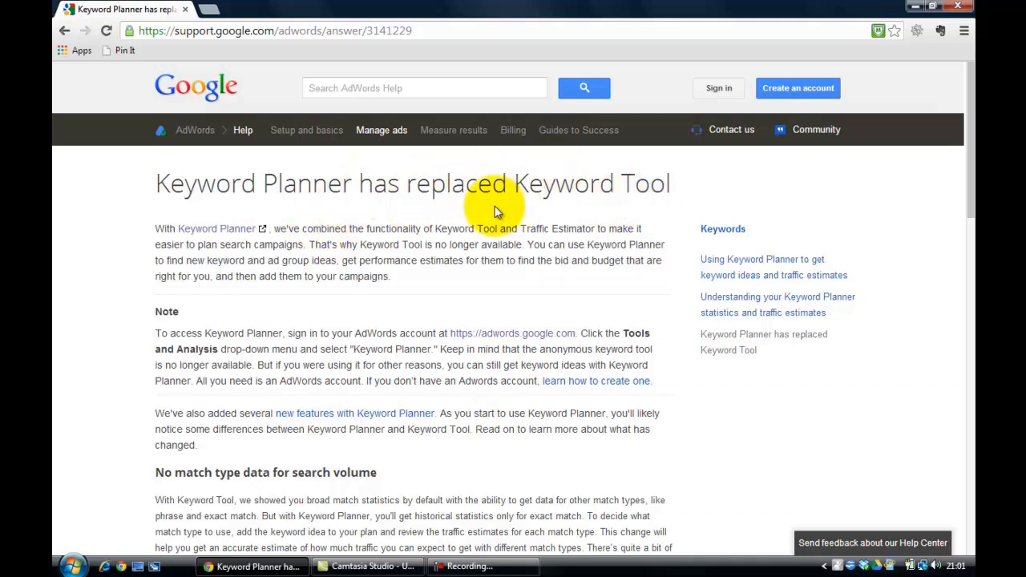
mouse_move(353, 191)
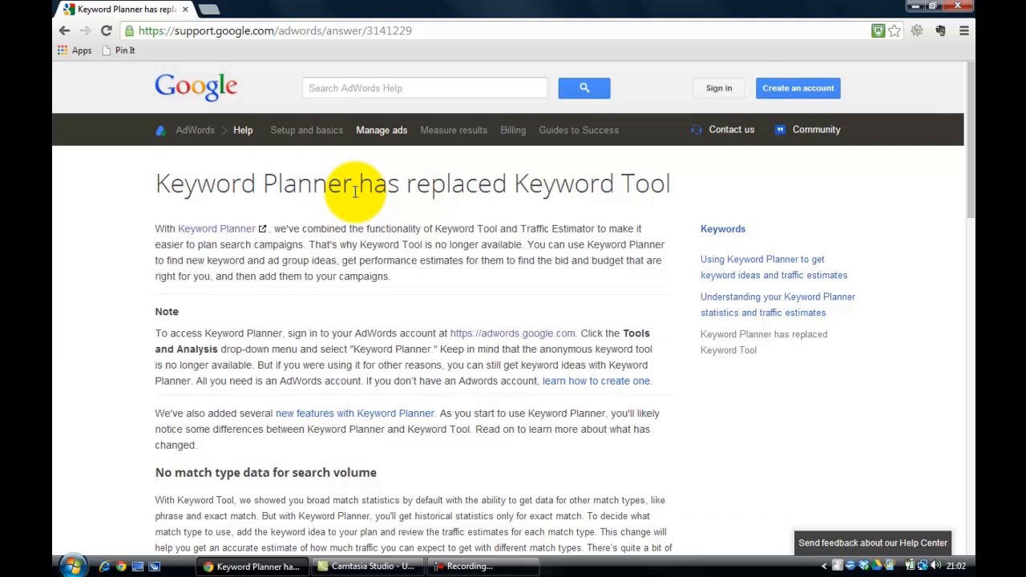
mouse_move(286, 186)
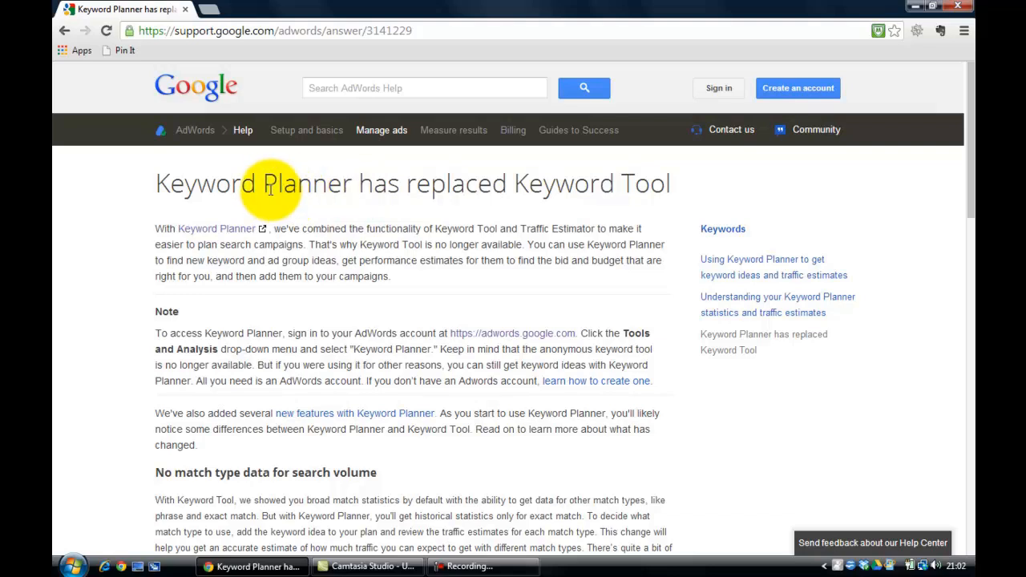
mouse_move(552, 301)
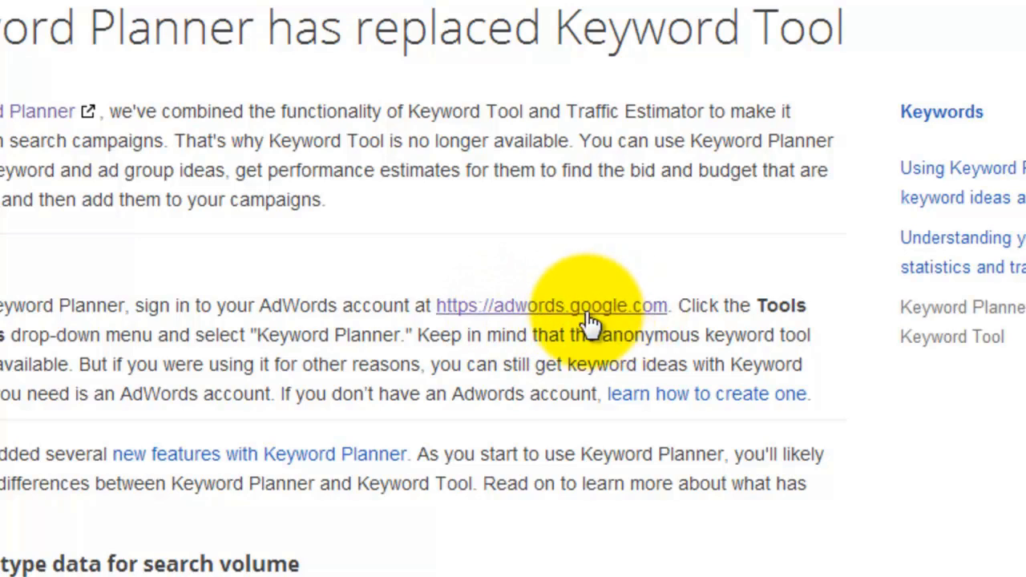
mouse_move(665, 318)
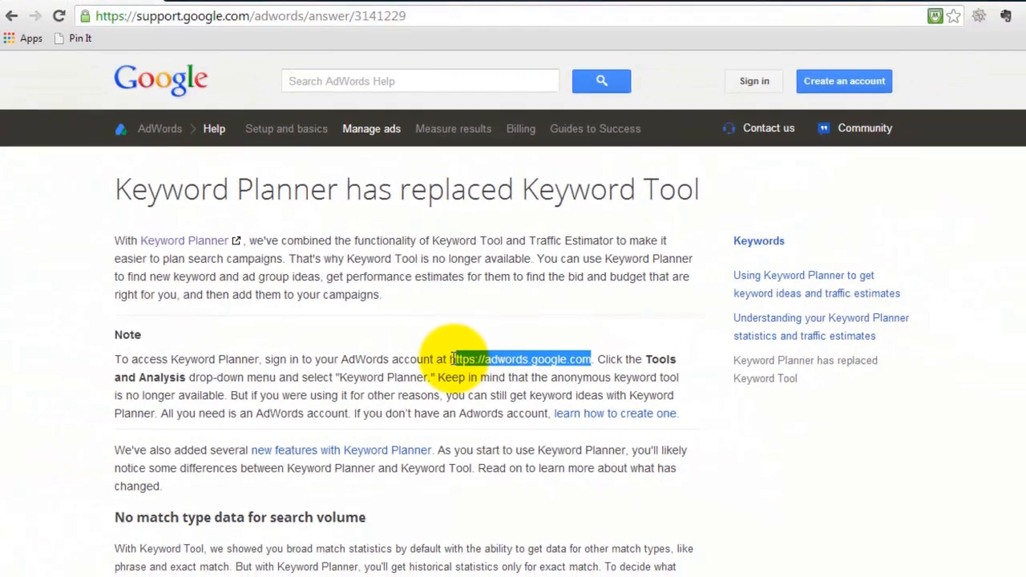
Copy the adwords.google.com link address and paste it into a new tab's address bar
right_click(521, 360)
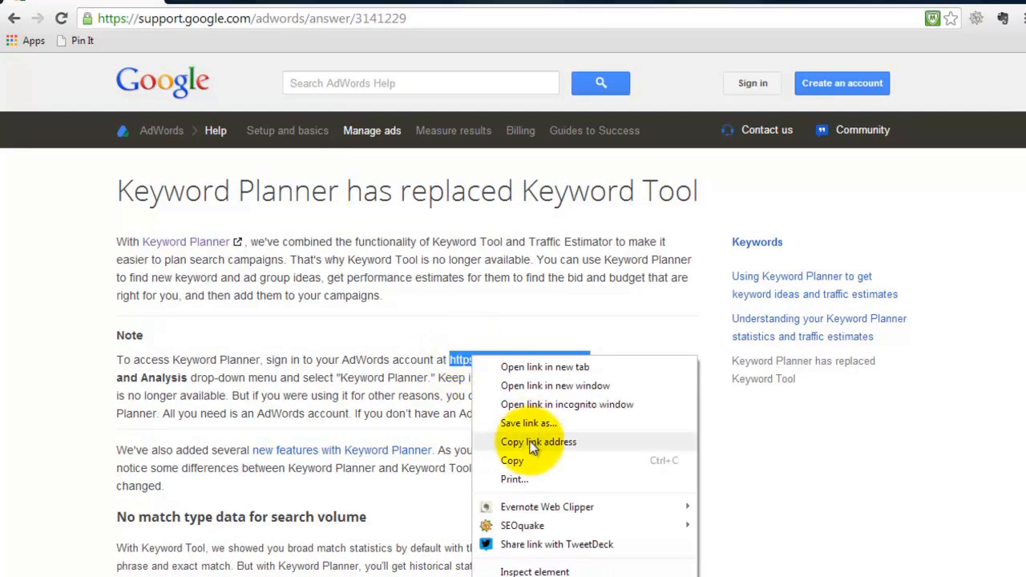
left_click(538, 442)
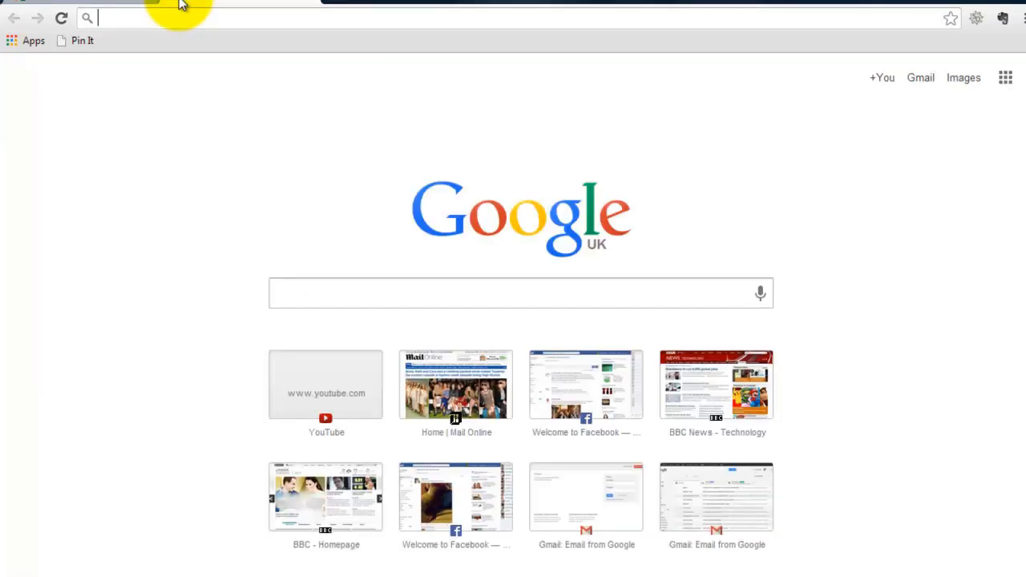
type("https://adwords.google.com")
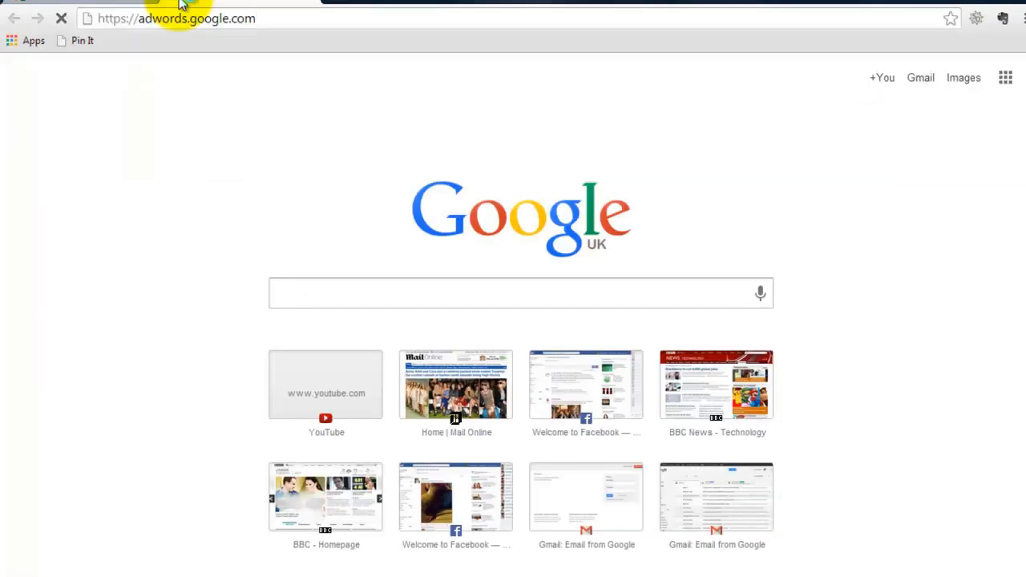
Load the AdWords sign-in page, enter the account email and continue to the password field
left_click(175, 20)
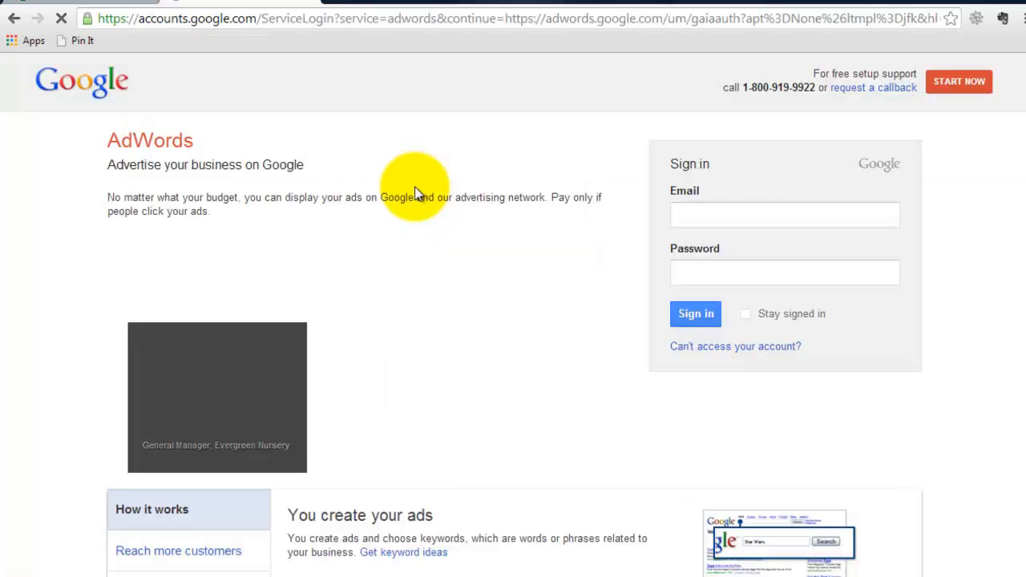
left_click(784, 214)
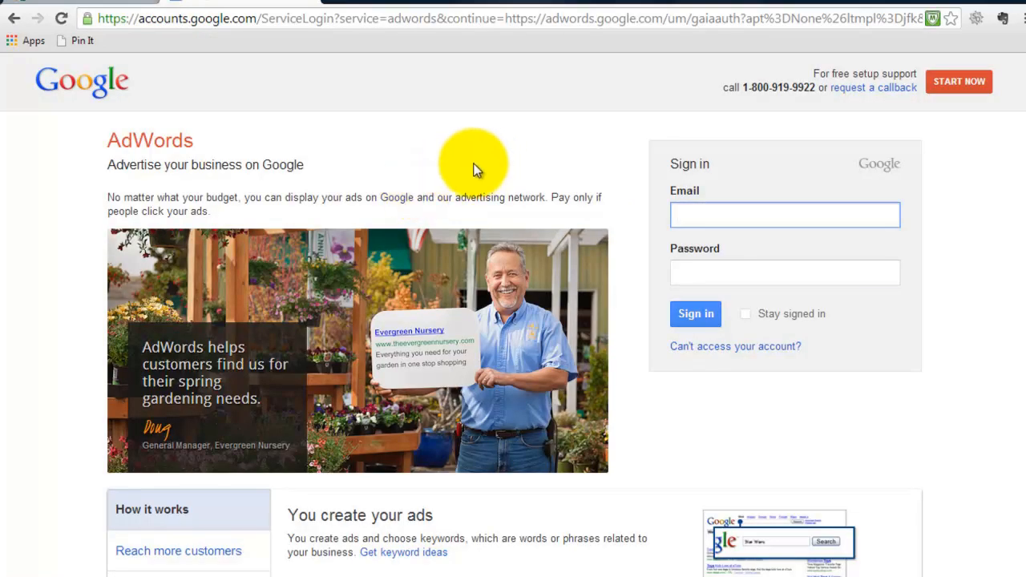
mouse_move(888, 170)
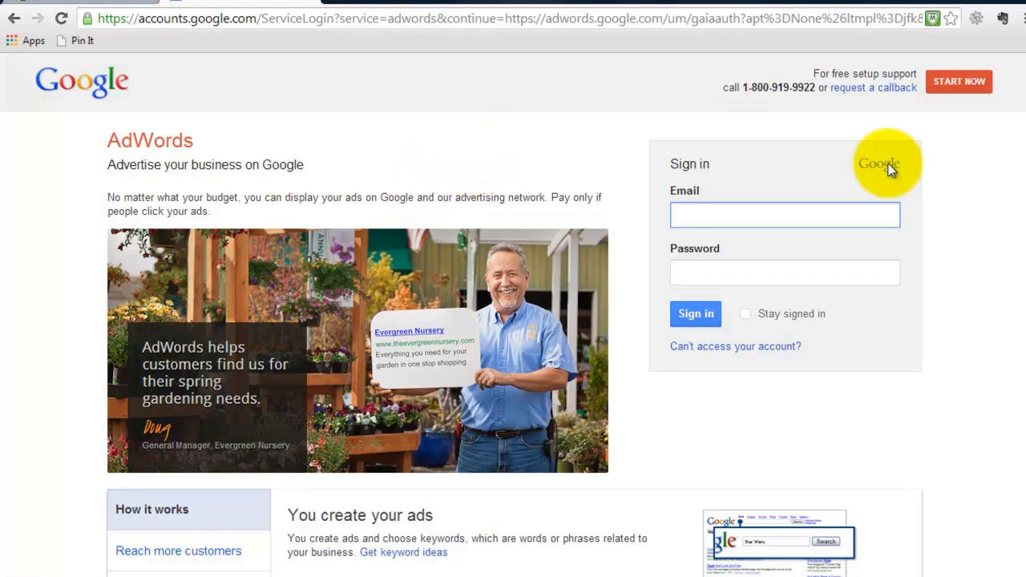
left_click(786, 215)
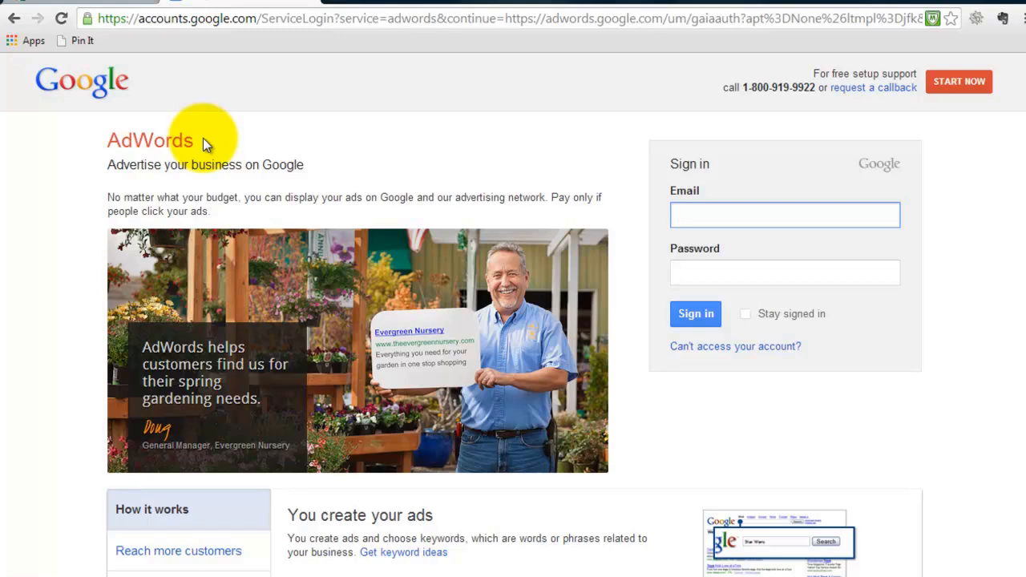
left_click(784, 215)
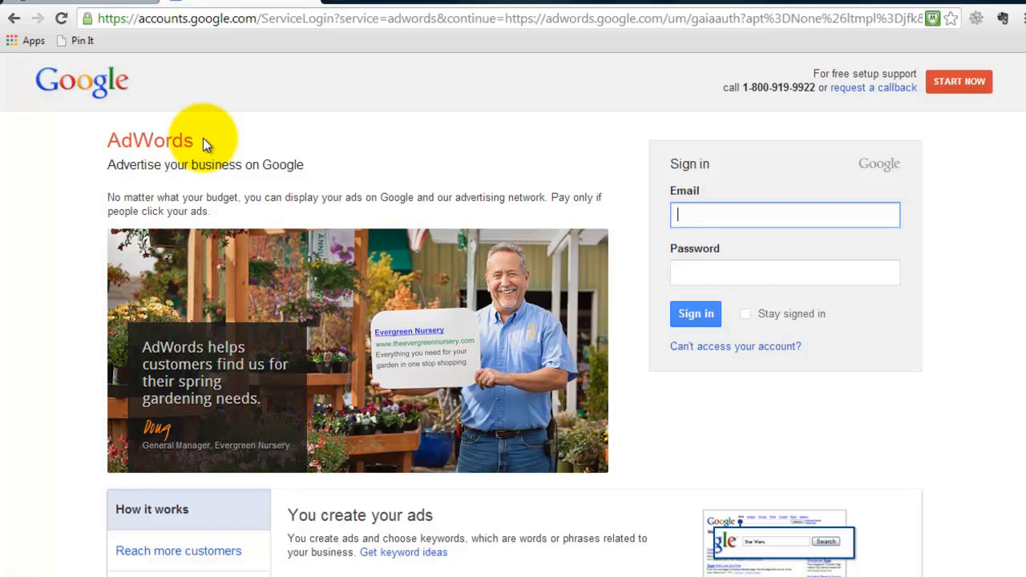
mouse_move(199, 146)
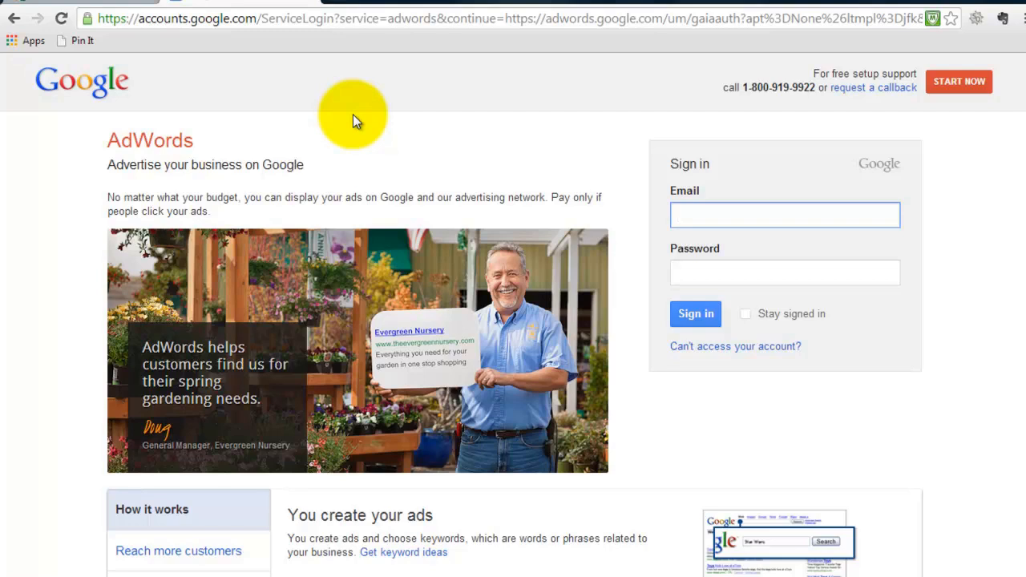
mouse_move(962, 186)
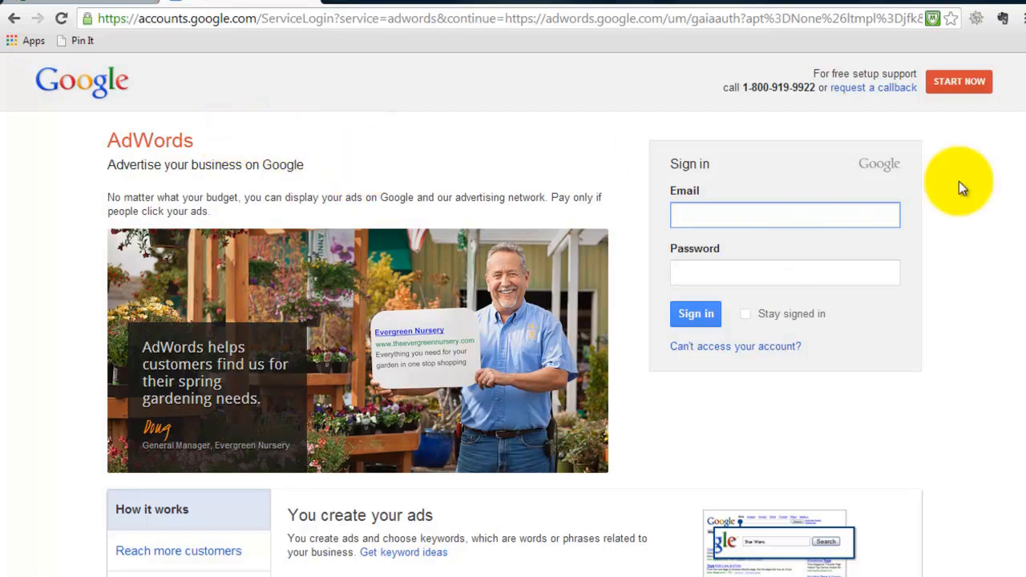
scroll("down", 3)
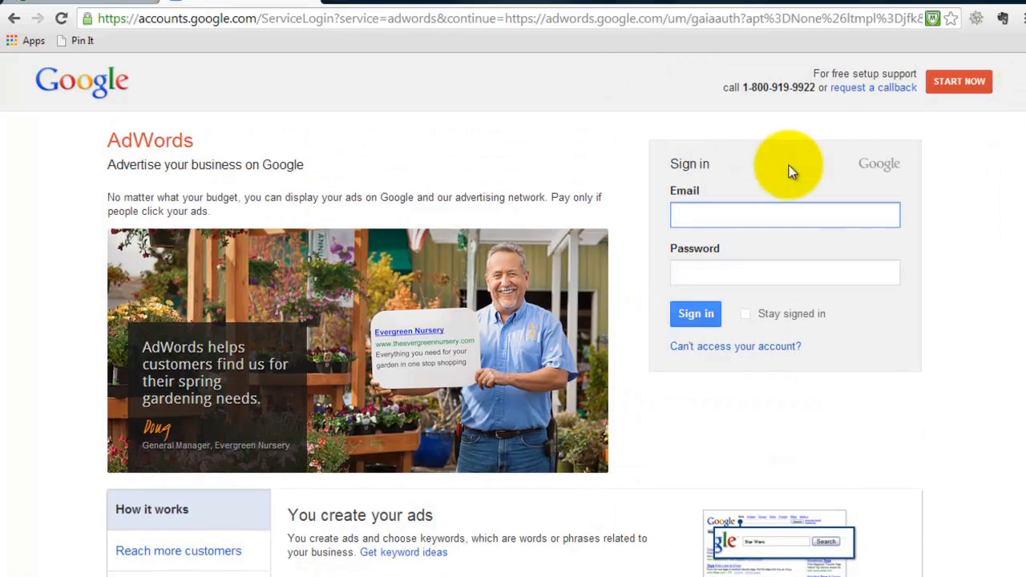
type("internet")
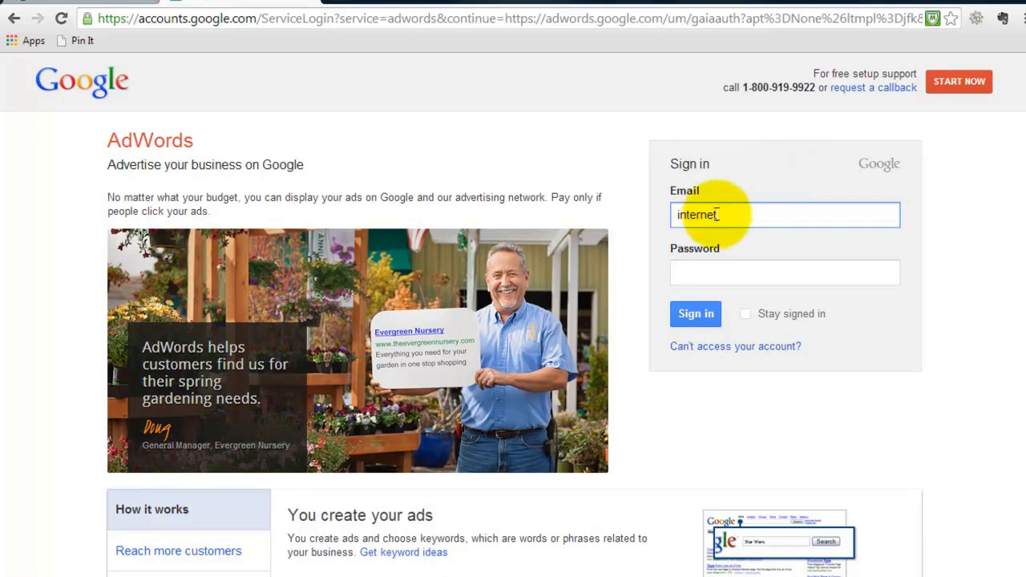
left_click(695, 312)
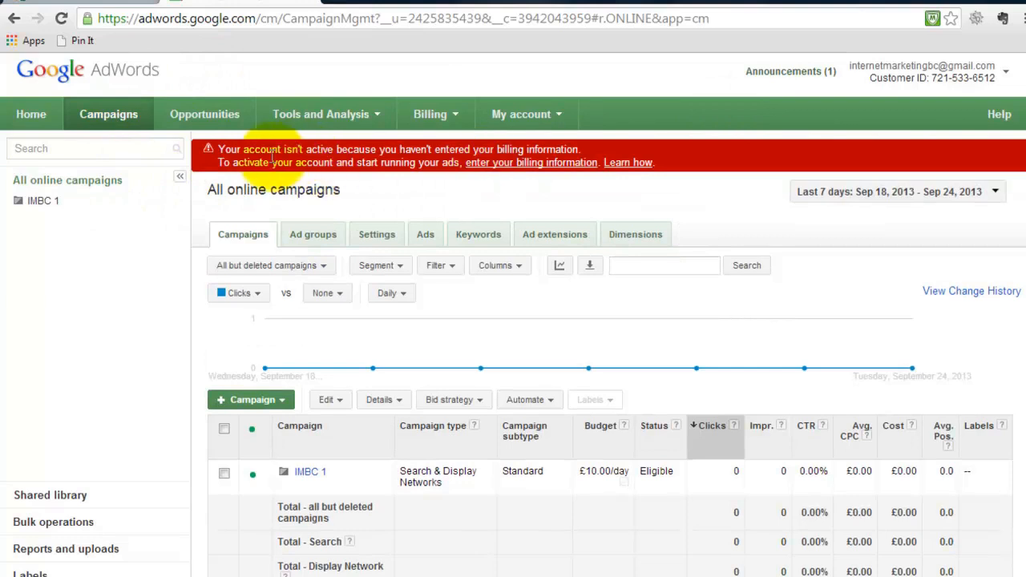
mouse_move(521, 160)
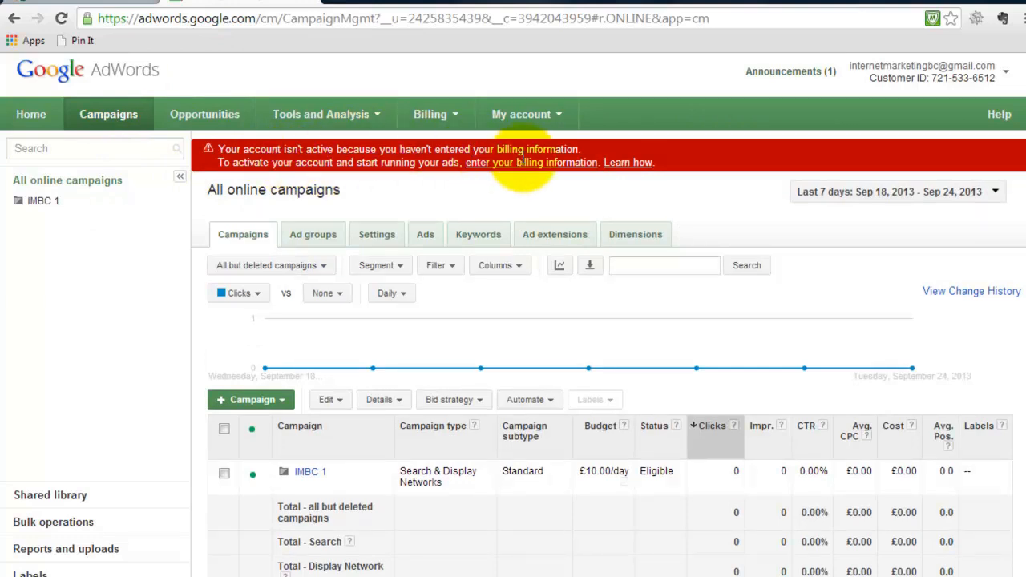
mouse_move(484, 183)
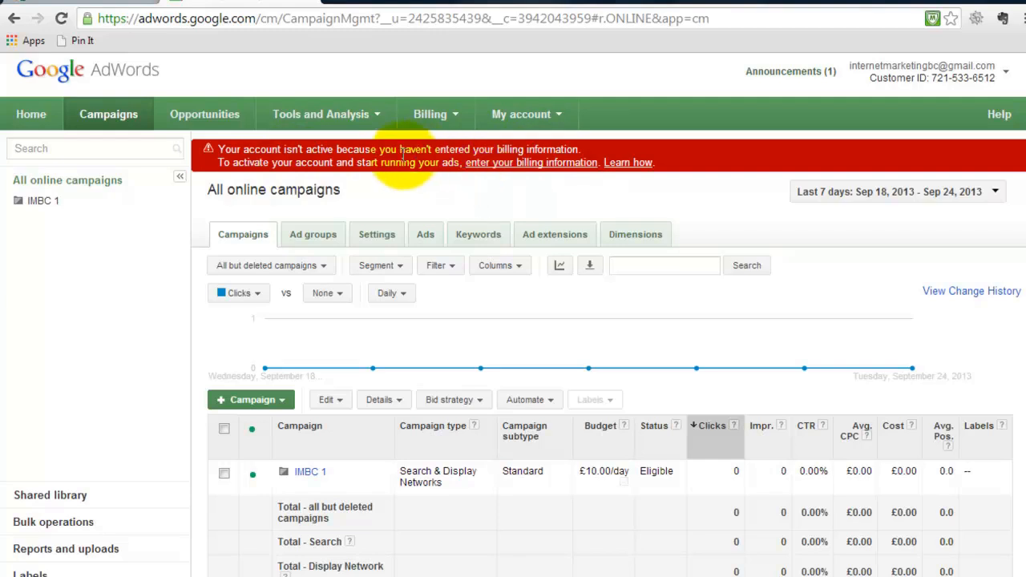
mouse_move(320, 120)
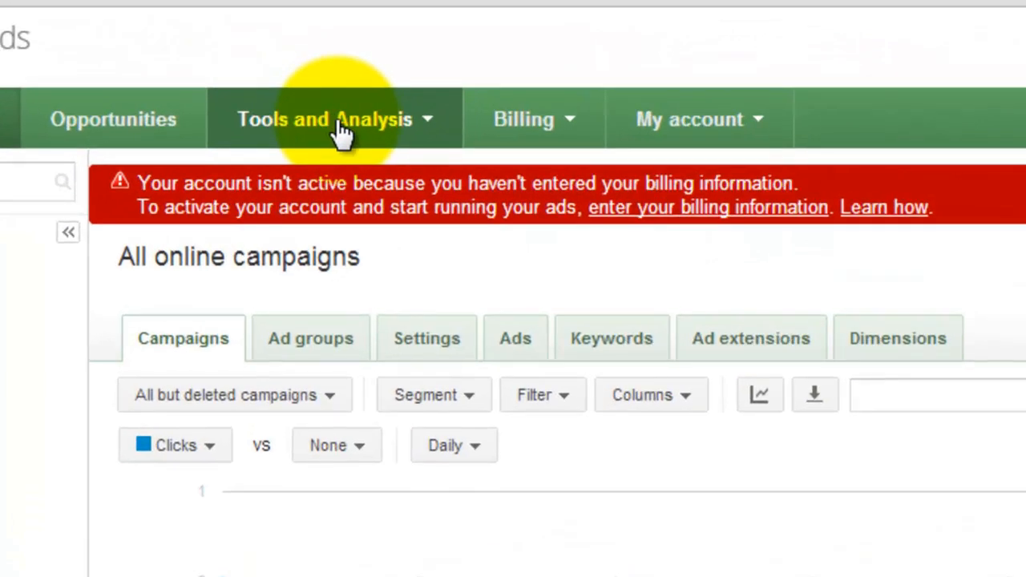
mouse_move(388, 145)
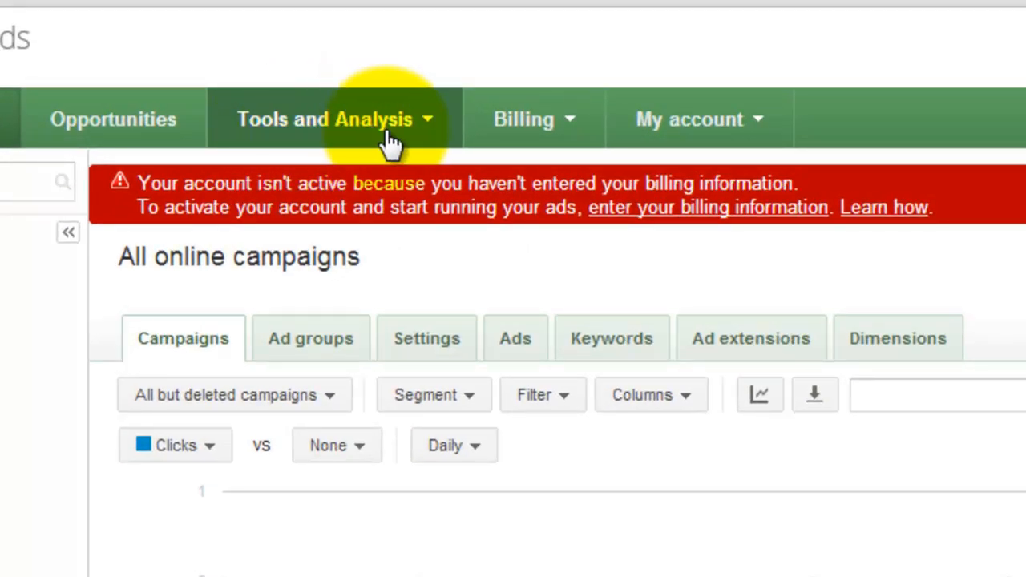
Show the Tools and Analysis menu listing Keyword Planner among the tools
left_click(334, 118)
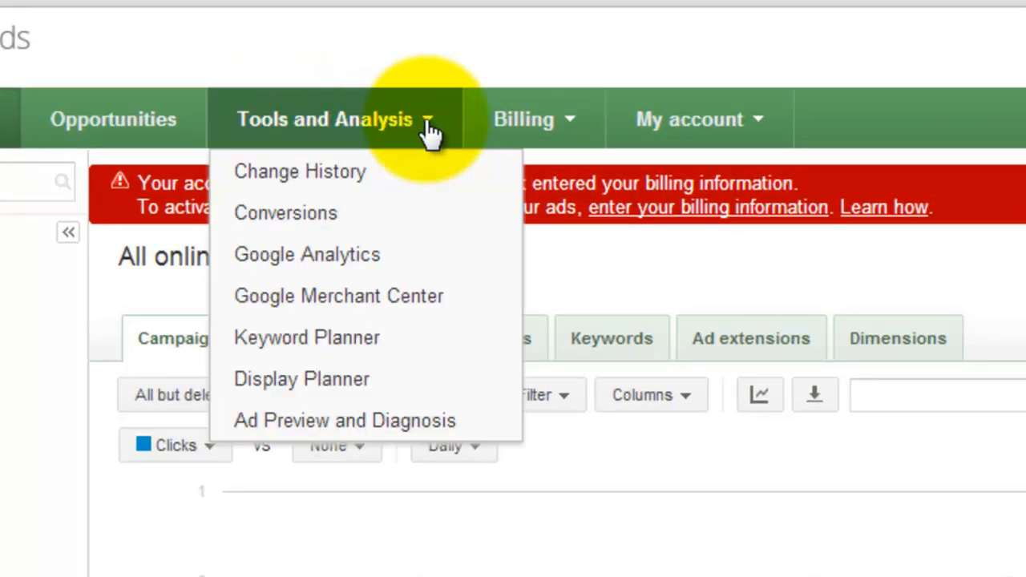
mouse_move(381, 215)
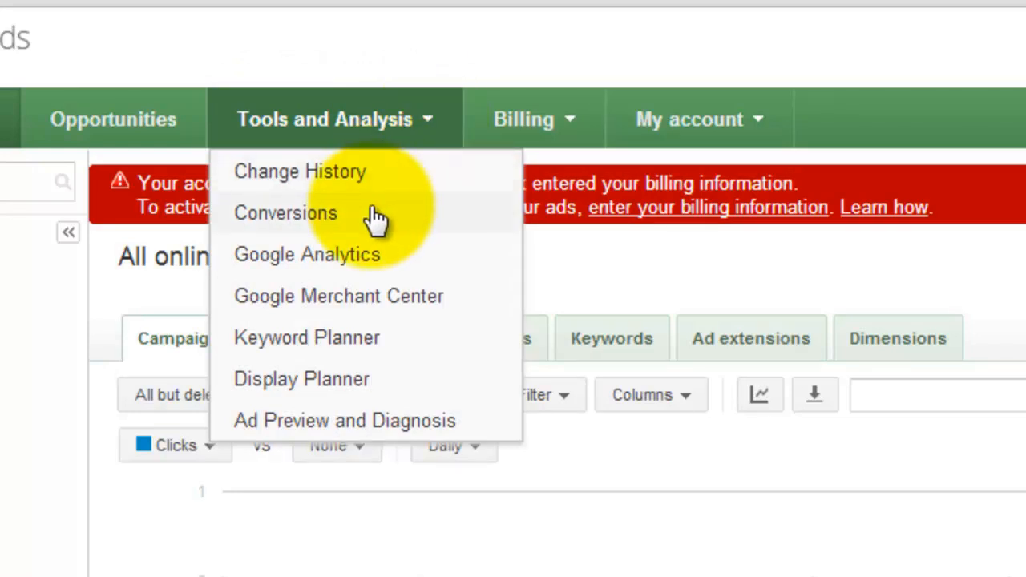
mouse_move(340, 346)
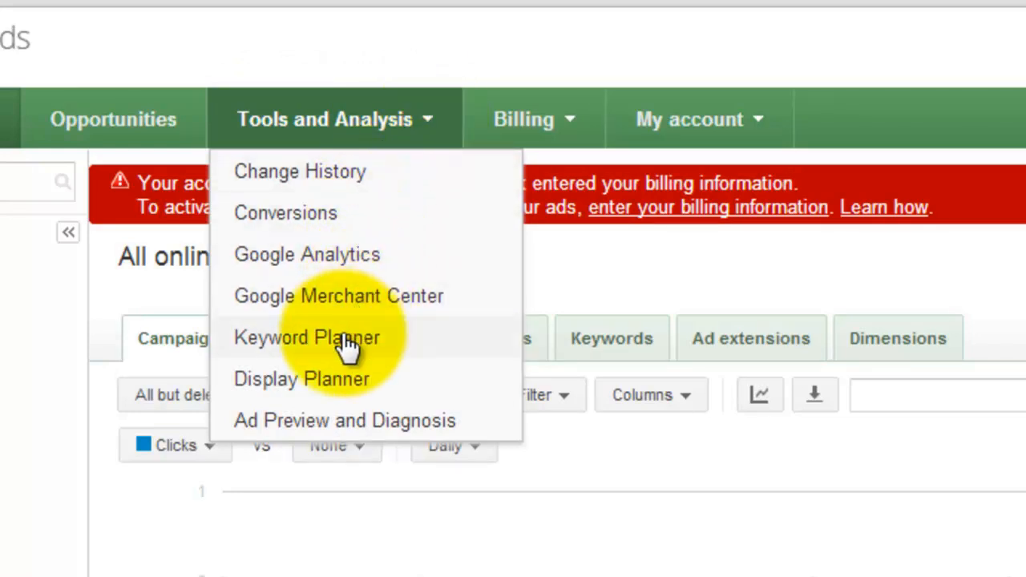
Start a new keyword ideas search in Keyword Planner with the product phrase 'golf for beginners'
left_click(308, 337)
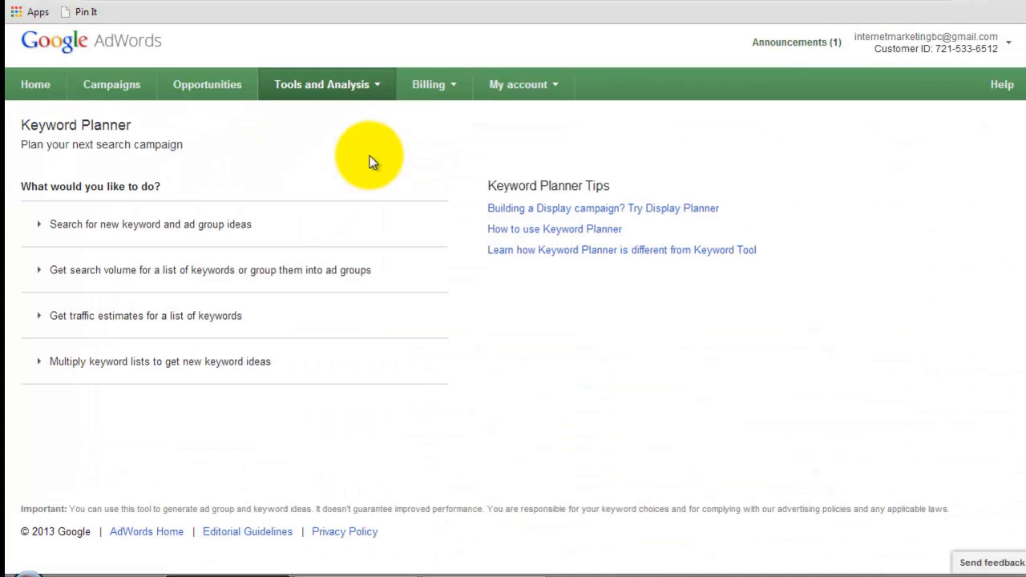
mouse_move(247, 138)
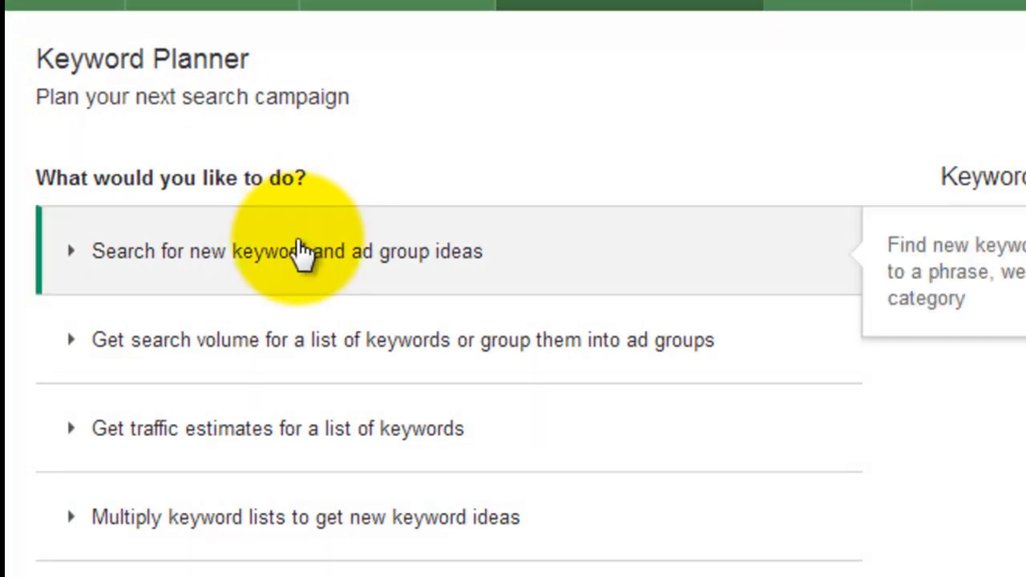
left_click(287, 250)
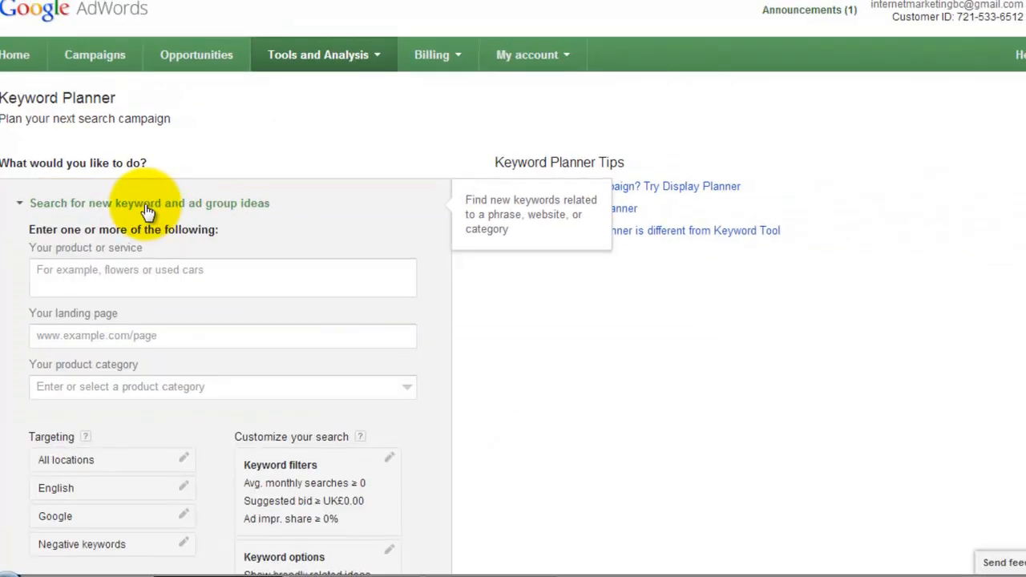
left_click(109, 277)
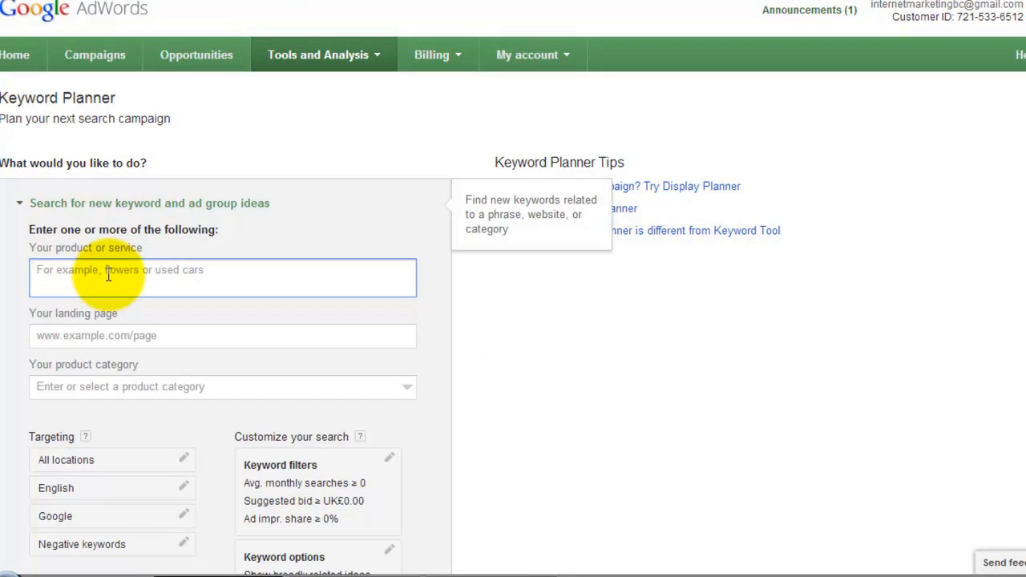
left_click(109, 277)
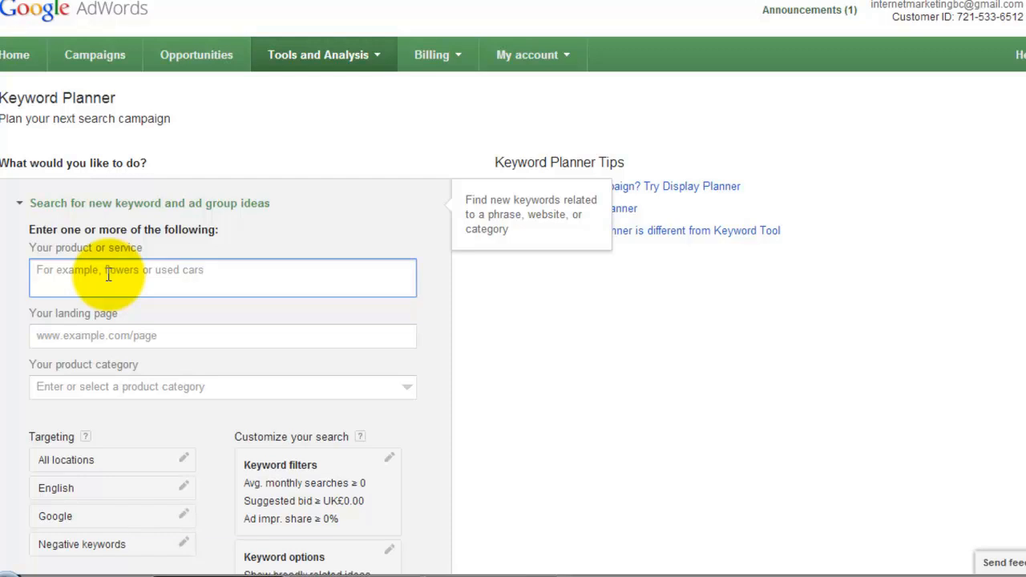
type("golf")
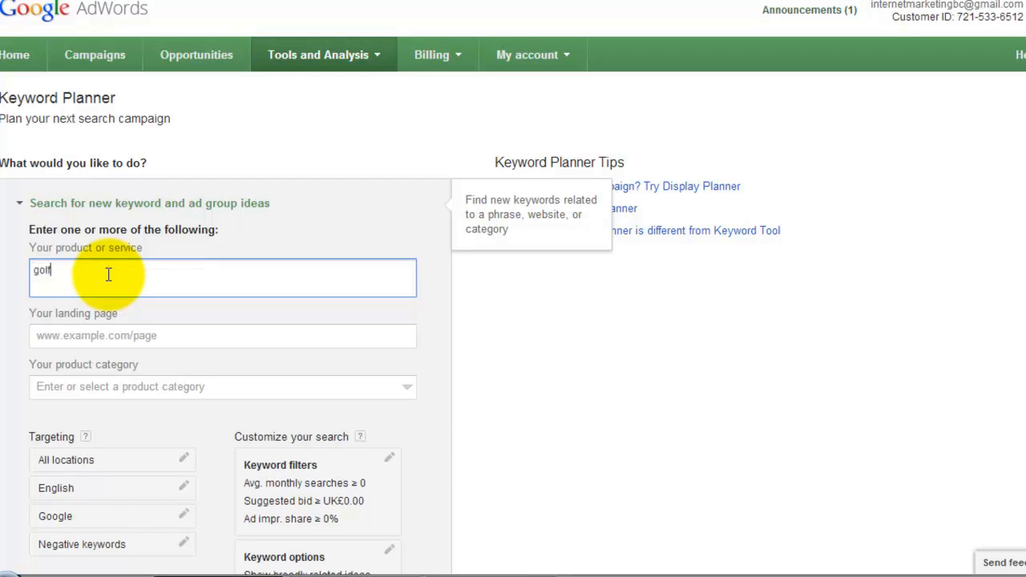
type("for beginners")
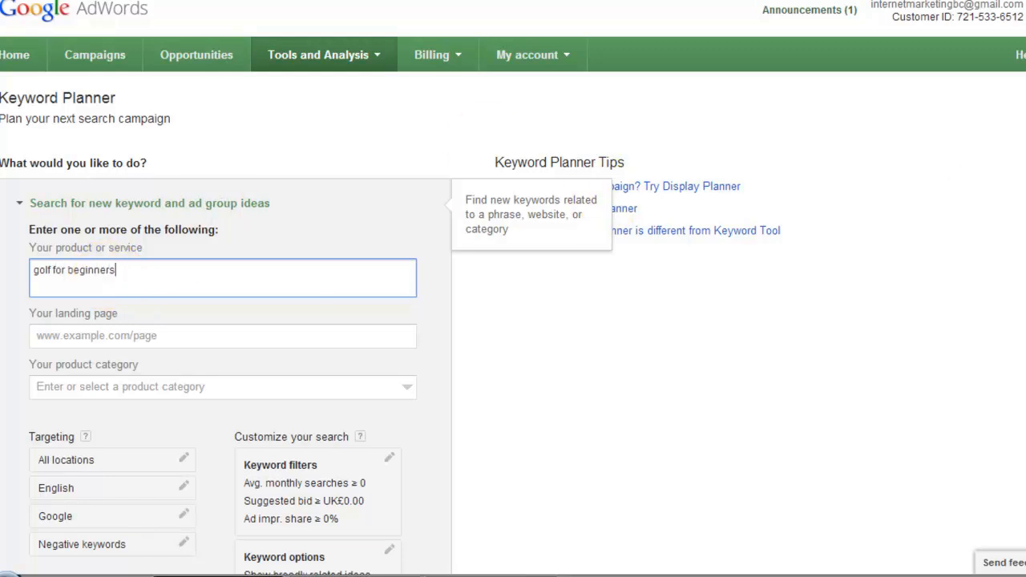
scroll("down", 3)
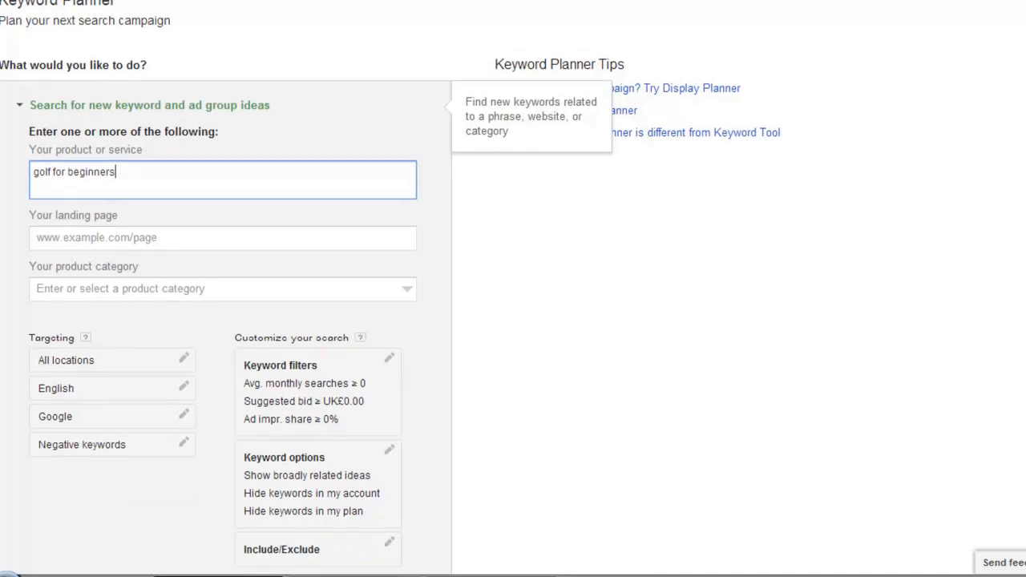
scroll("down", 3)
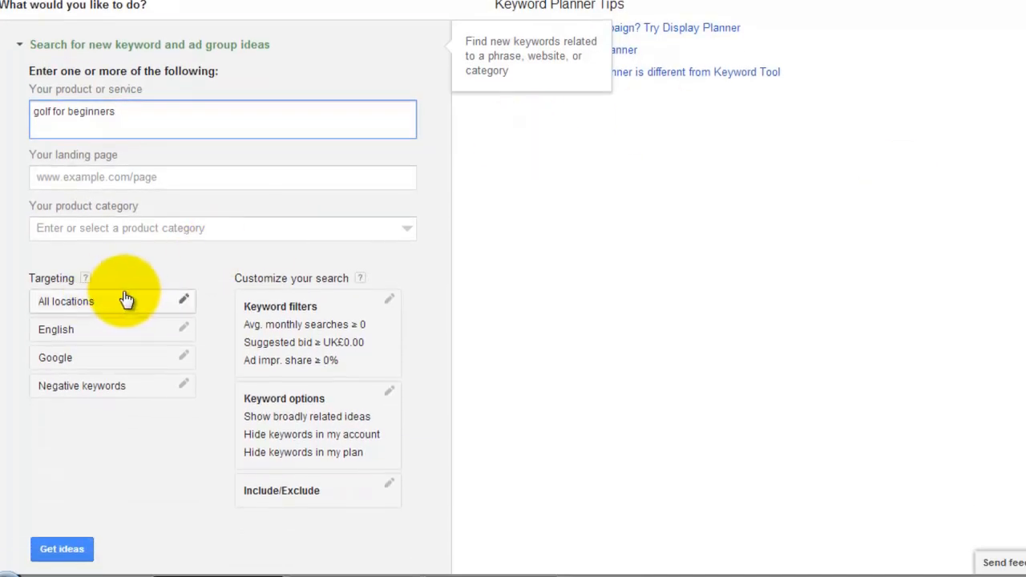
Add United Kingdom as a targeted location, then remove it to keep all locations
left_click(64, 301)
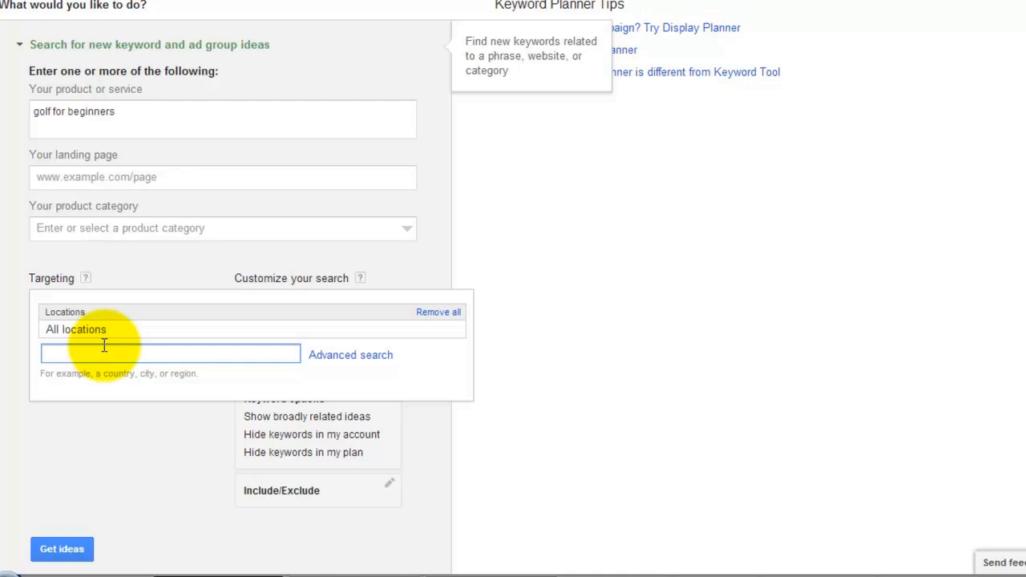
type("united k")
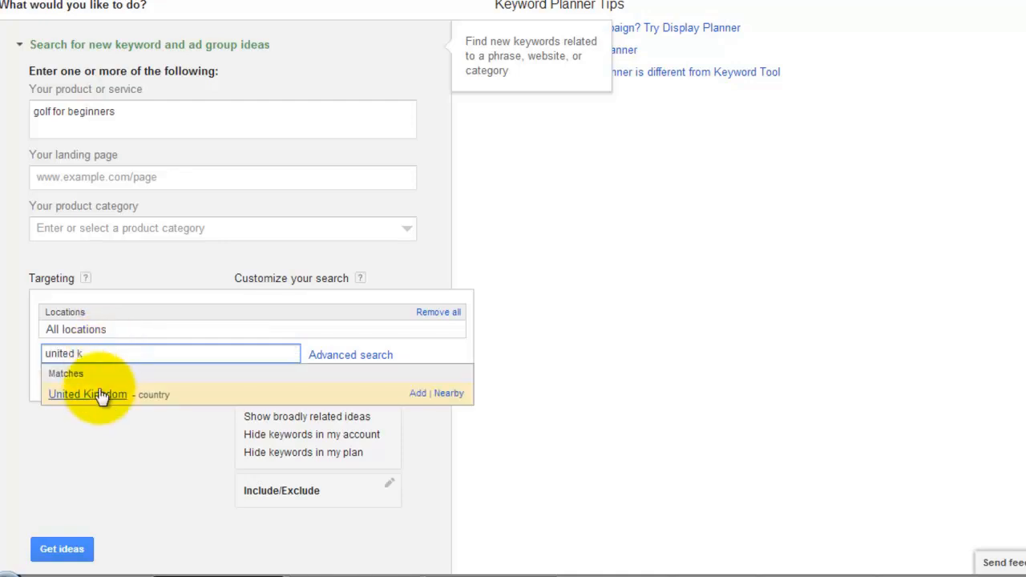
left_click(87, 394)
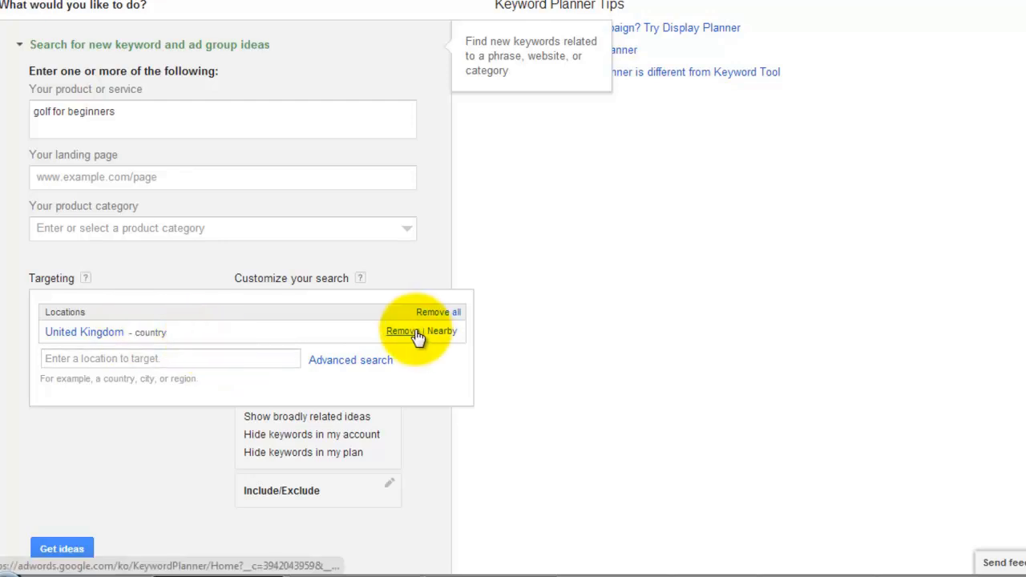
left_click(403, 331)
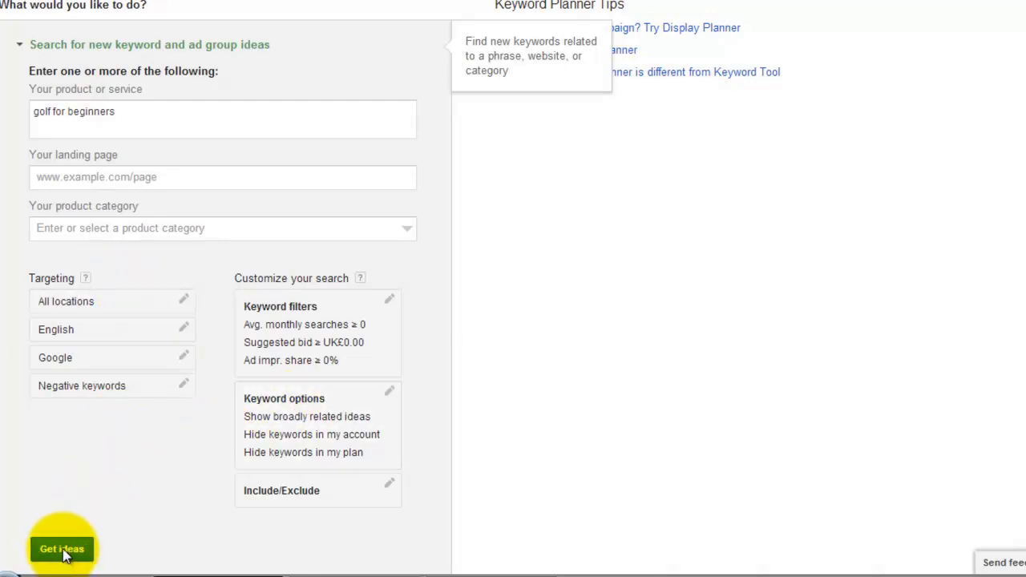
Run the search and view the Keyword ideas list, highlighting the 2,400 monthly searches figure
left_click(61, 549)
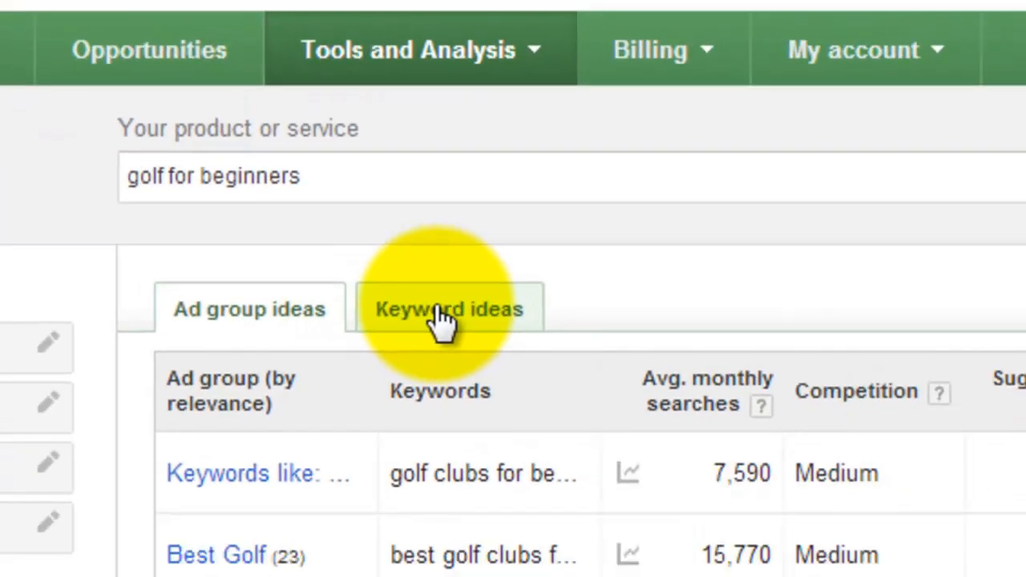
left_click(449, 309)
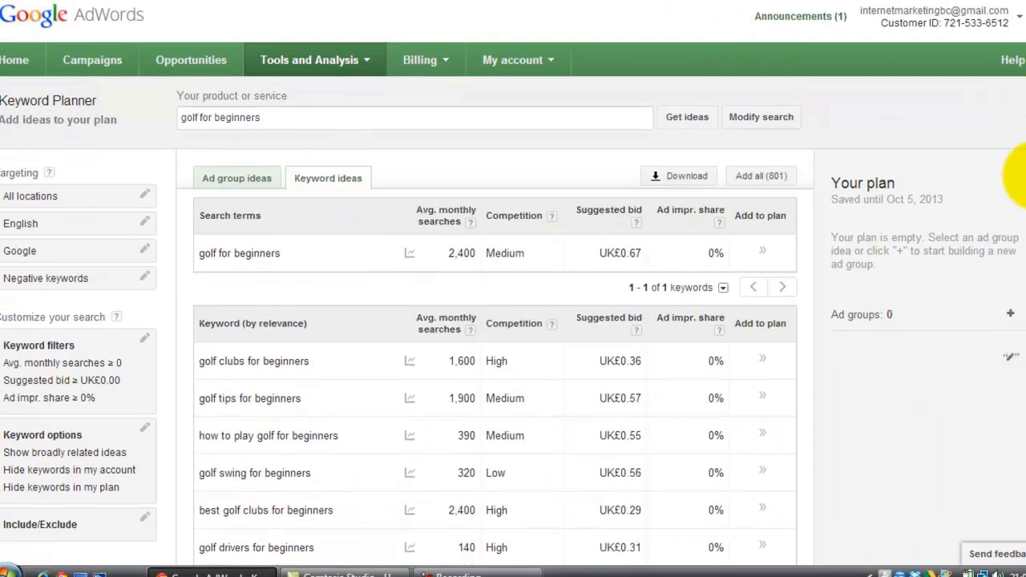
mouse_move(212, 259)
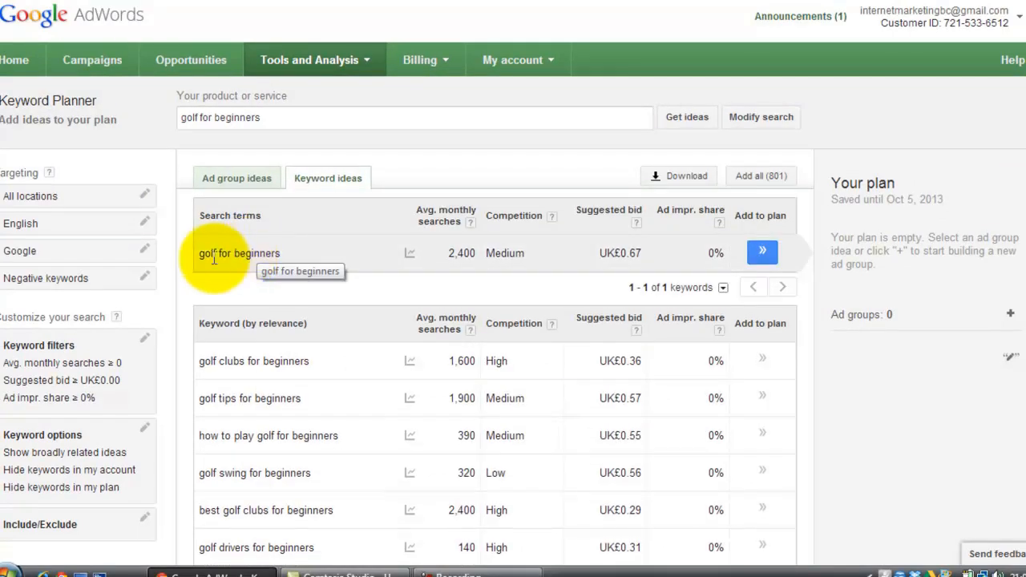
mouse_move(333, 247)
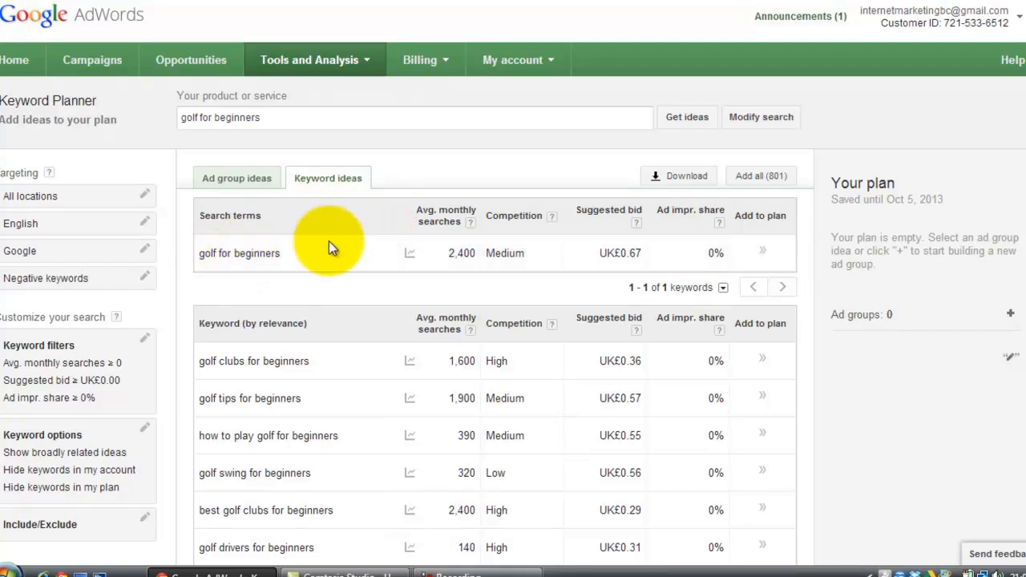
mouse_move(455, 221)
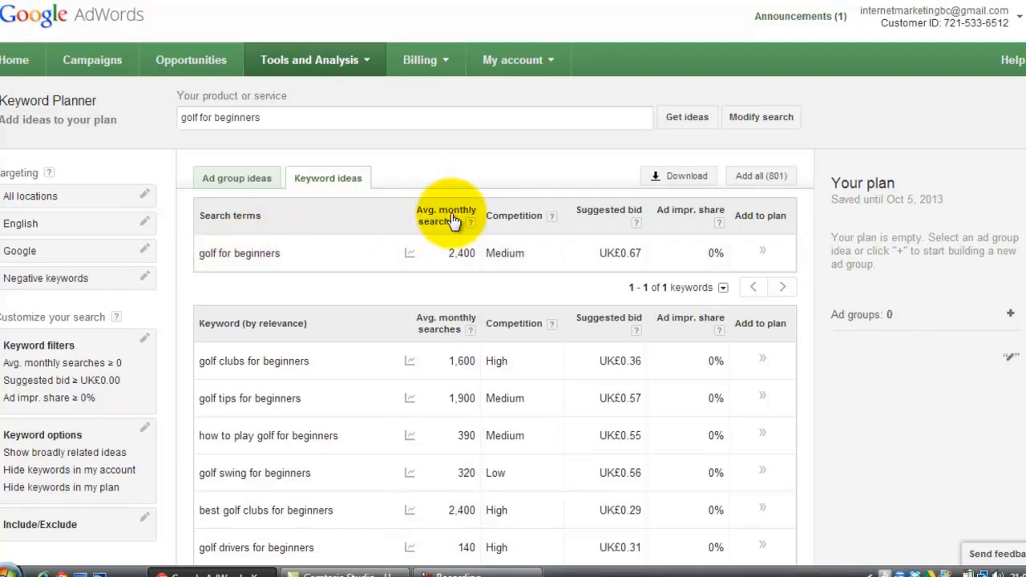
mouse_move(458, 256)
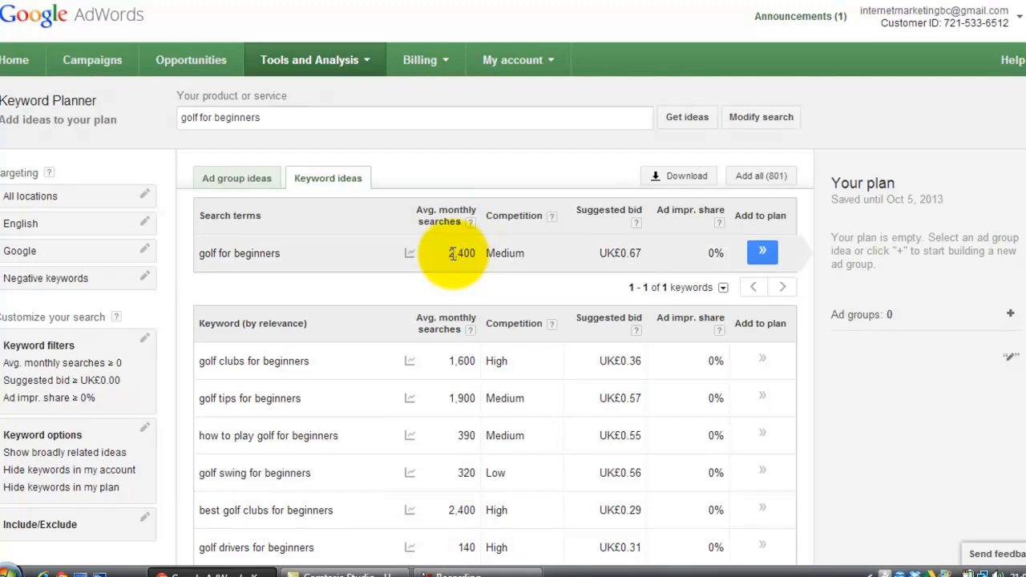
mouse_move(452, 253)
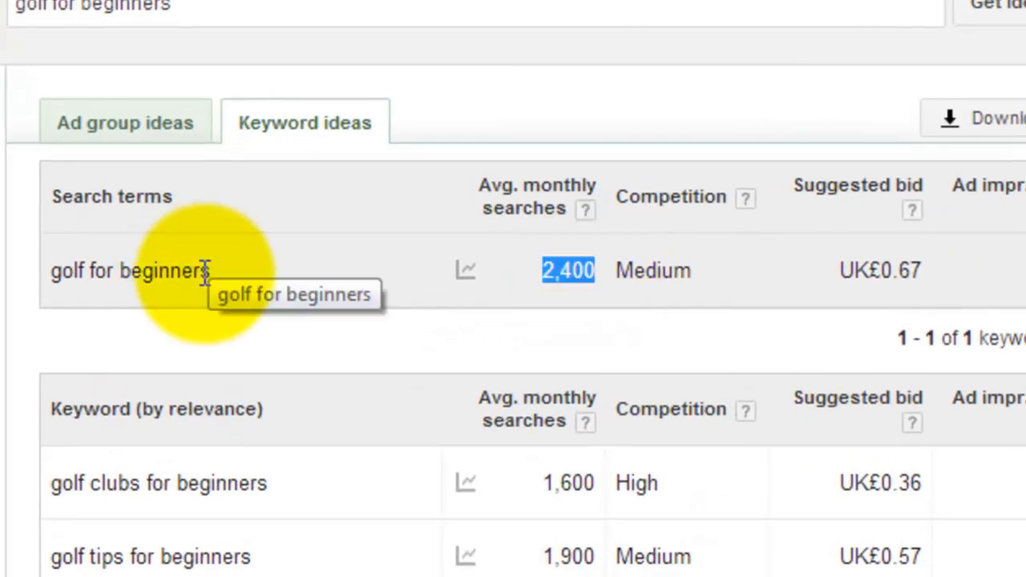
double_click(164, 269)
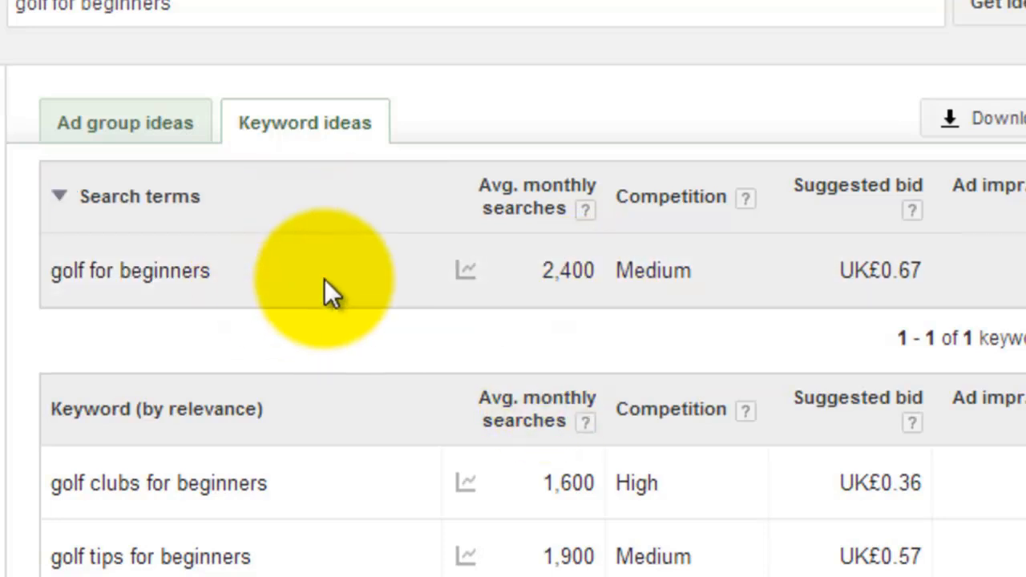
mouse_move(465, 270)
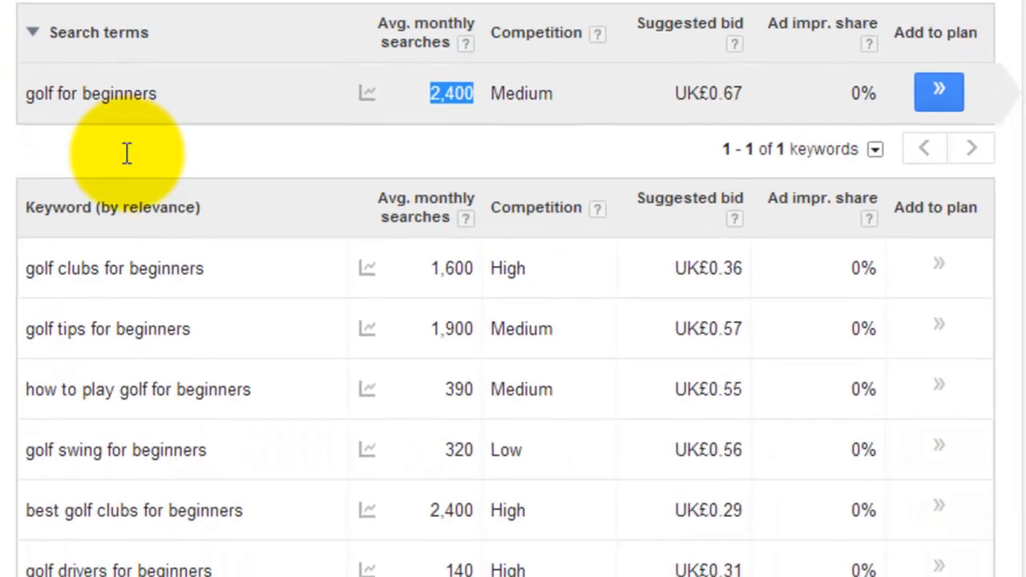
mouse_move(134, 375)
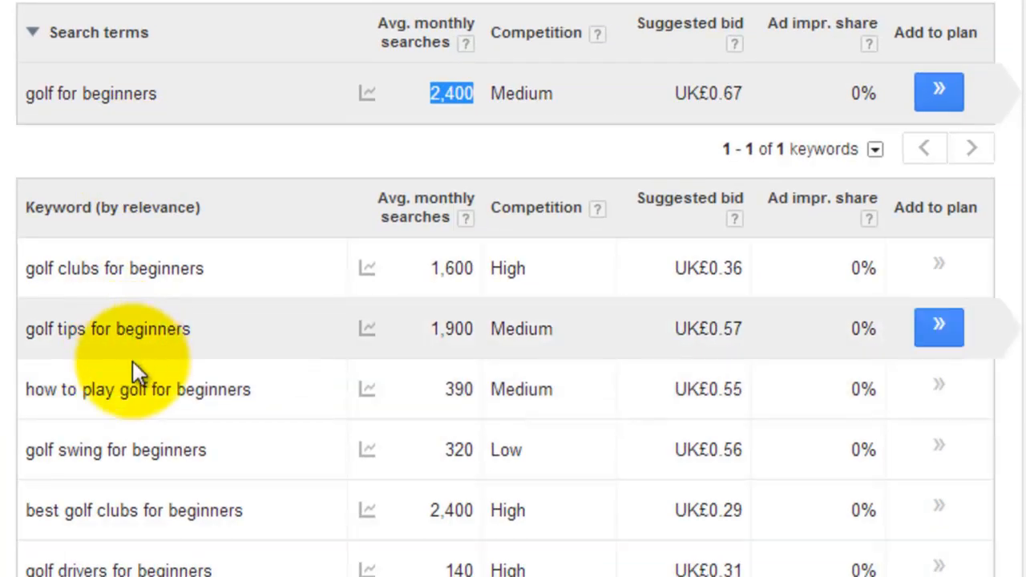
mouse_move(147, 390)
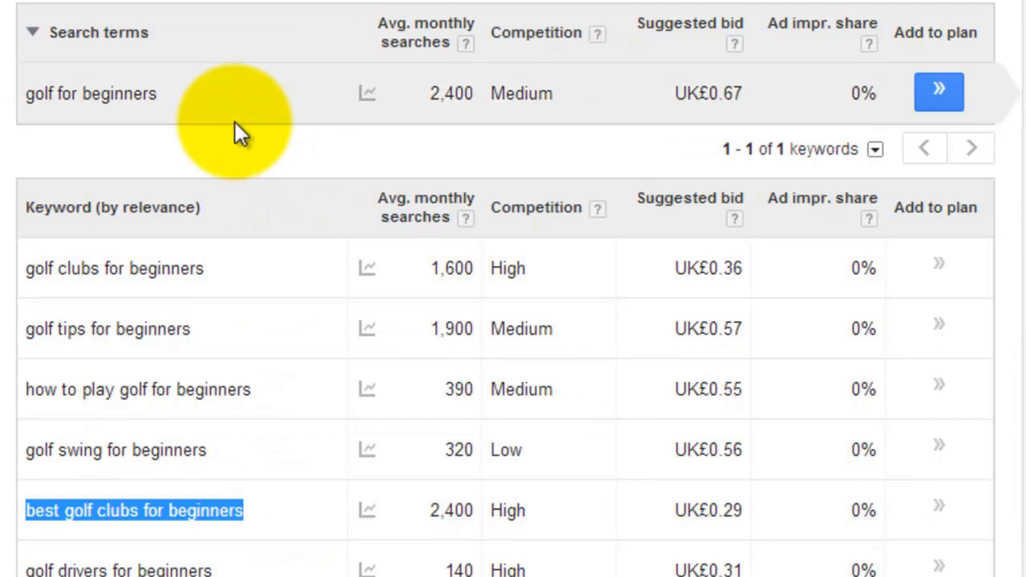
mouse_move(625, 205)
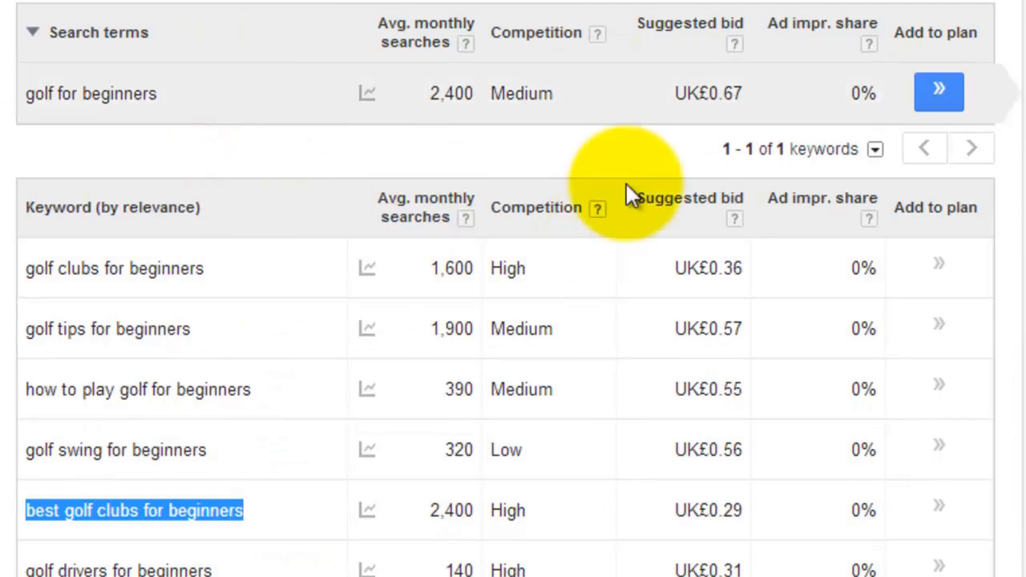
scroll("down", 3)
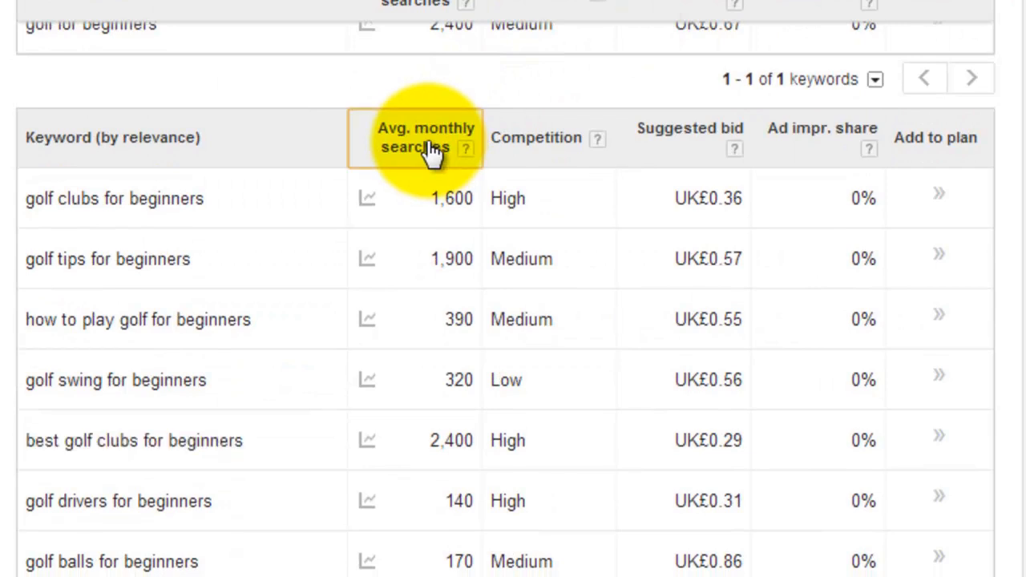
left_click(427, 148)
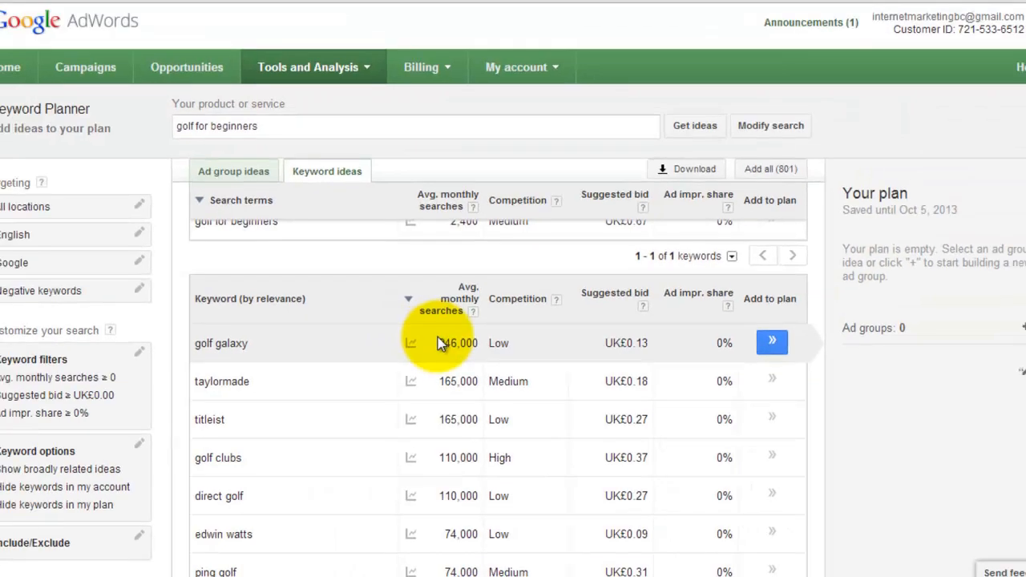
scroll("down", 3)
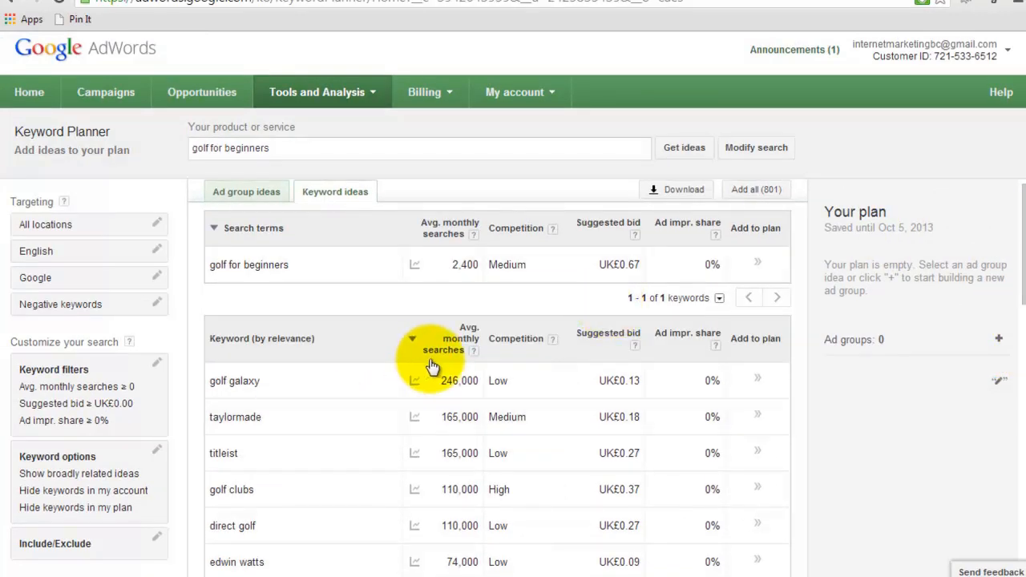
mouse_move(446, 359)
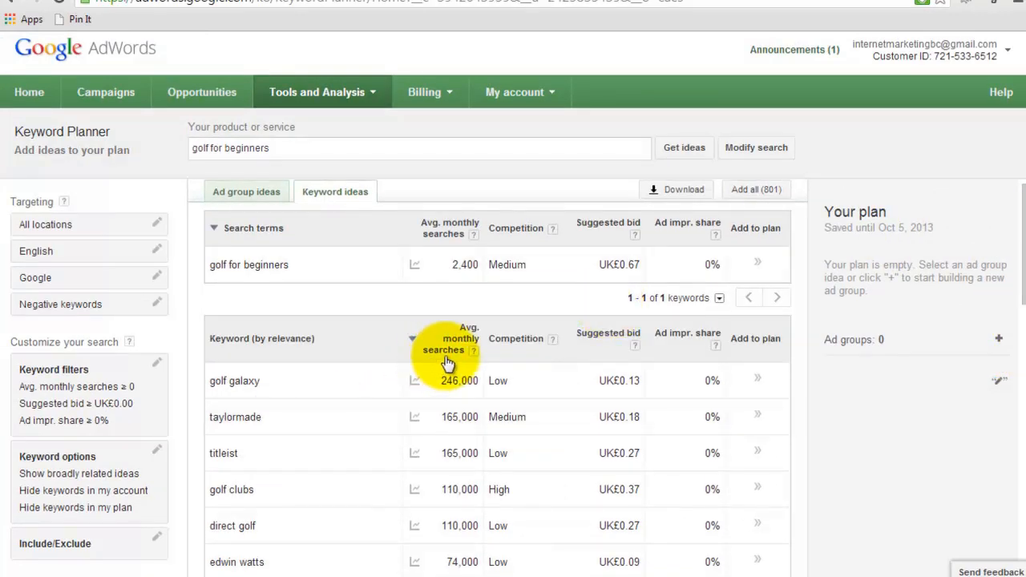
mouse_move(670, 196)
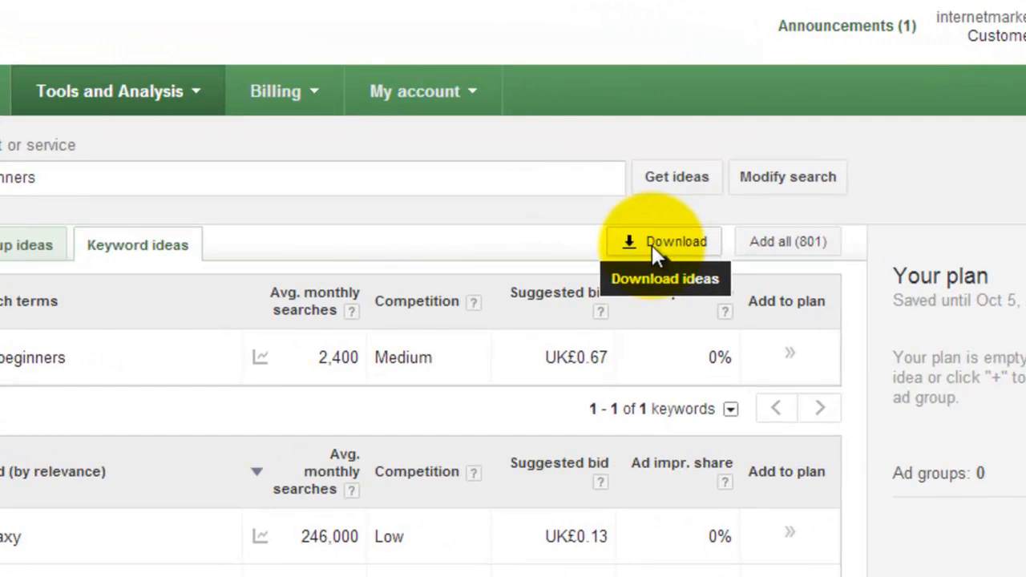
Download the 800 keyword ideas as an Excel CSV file and dismiss the confirmation
left_click(667, 241)
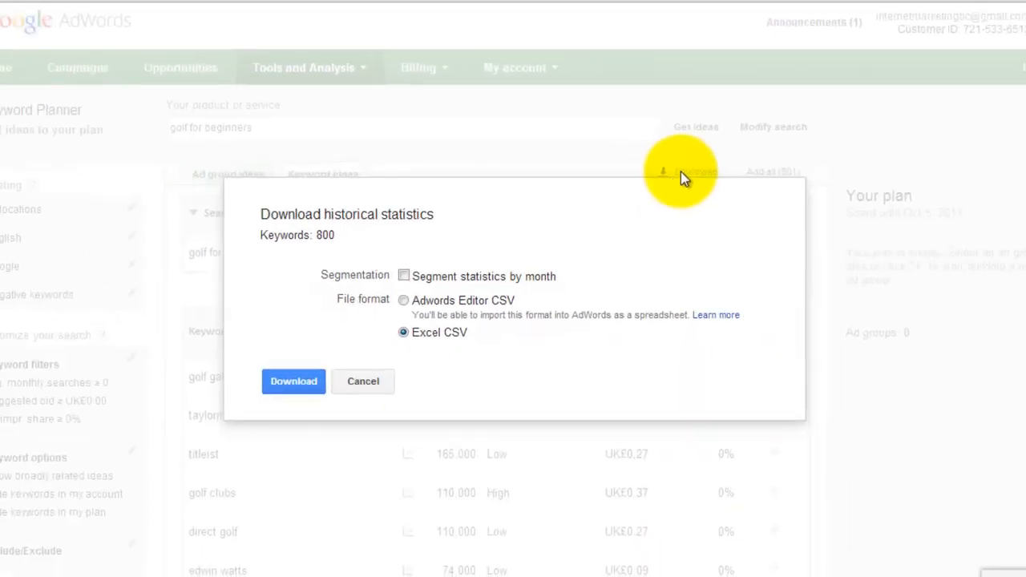
left_click(362, 381)
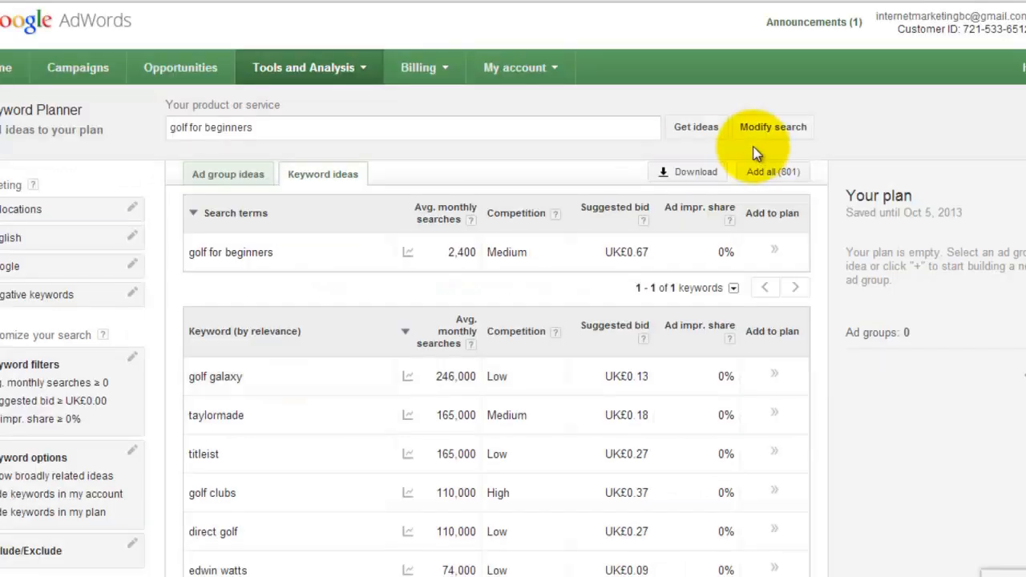
left_click(696, 172)
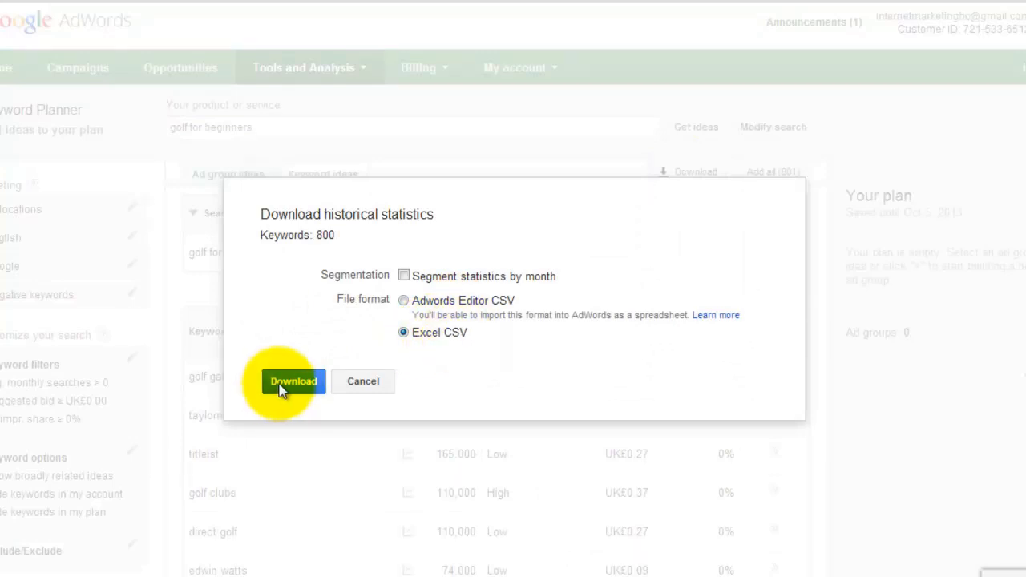
left_click(293, 382)
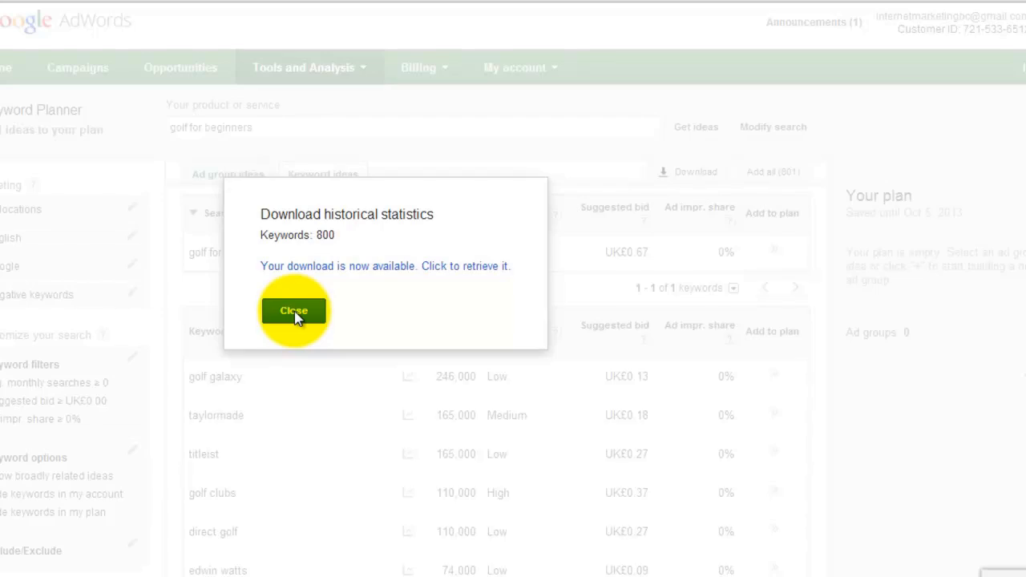
left_click(293, 311)
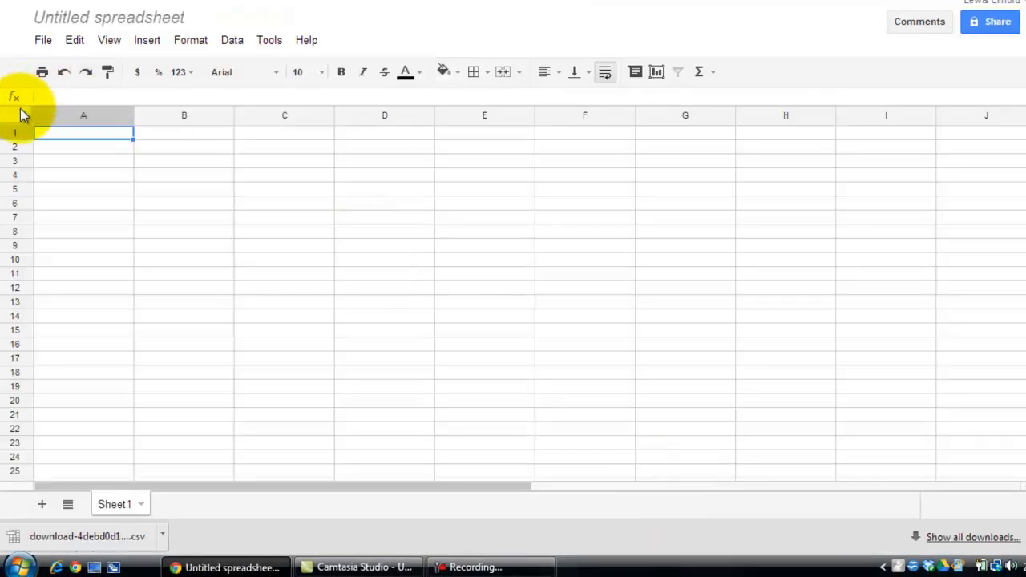
mouse_move(205, 13)
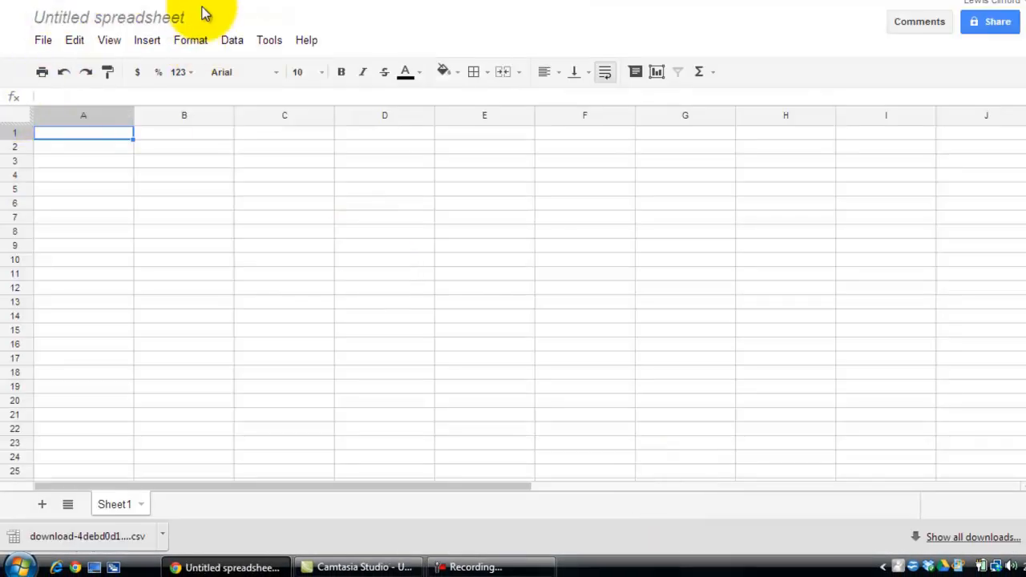
mouse_move(228, 9)
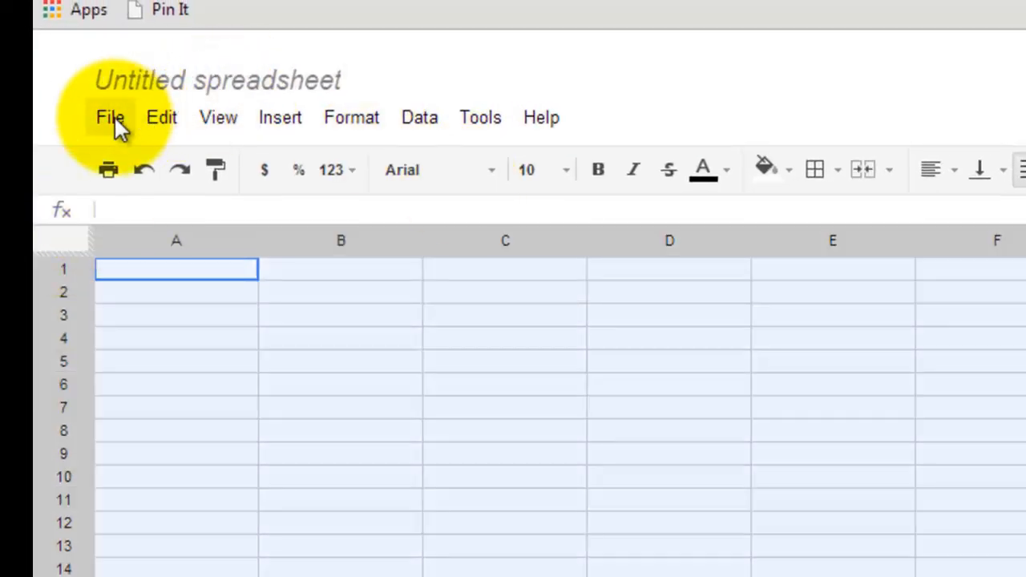
Start a file import from the File menu of the untitled spreadsheet
left_click(109, 117)
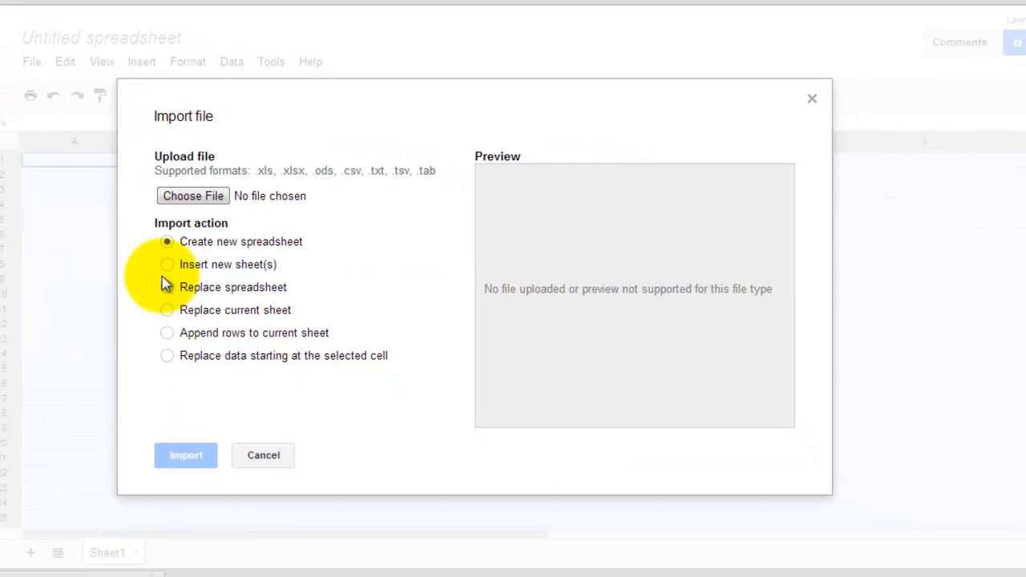
mouse_move(231, 172)
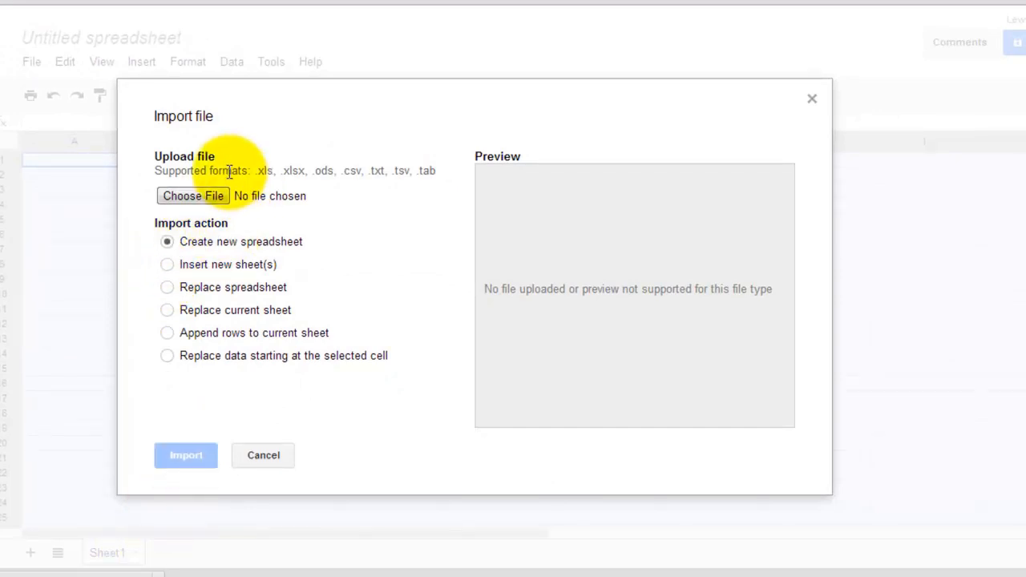
Choose the downloaded keyword CSV for import with Tab as the separator character
left_click(192, 195)
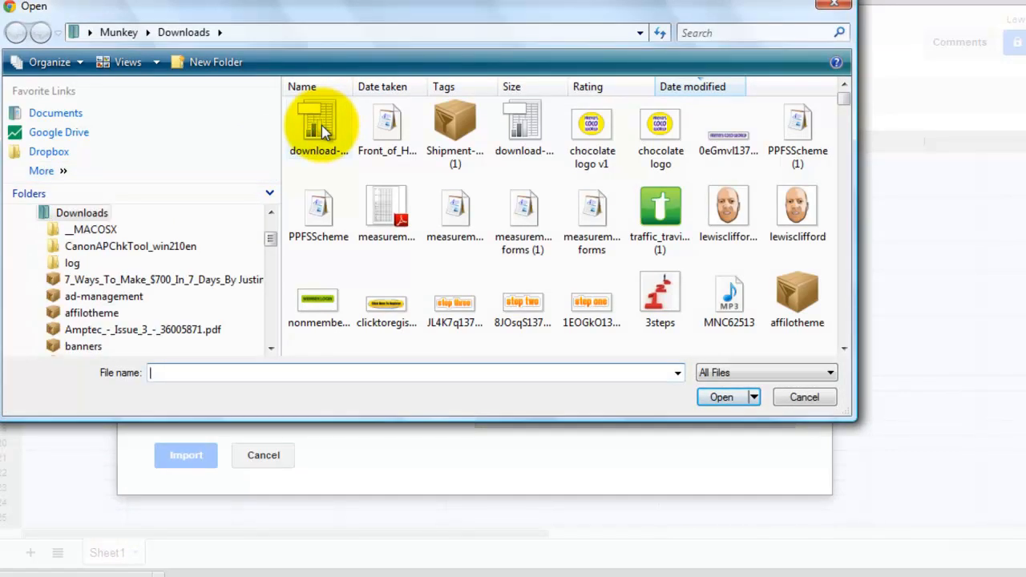
left_click(317, 125)
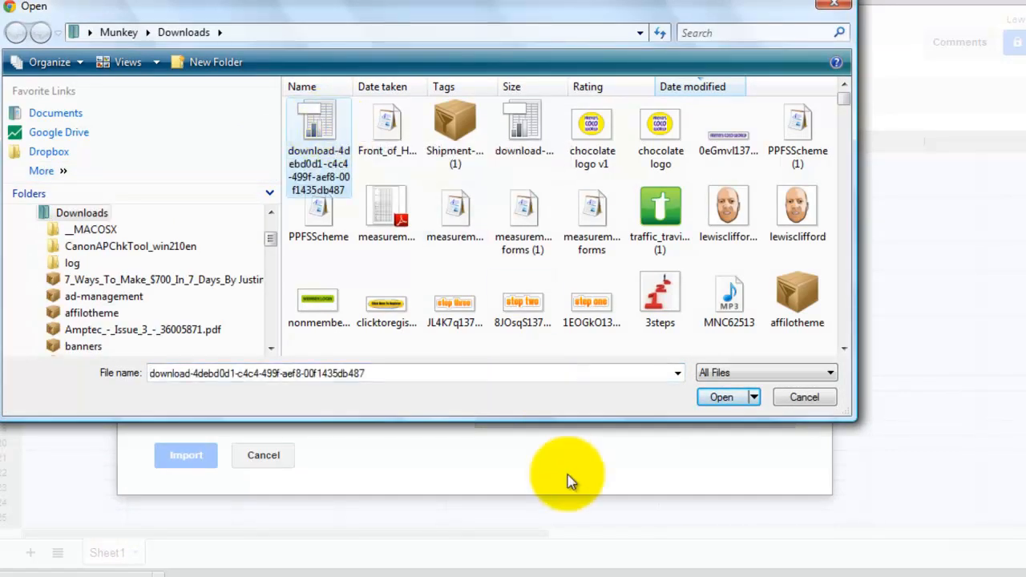
left_click(805, 398)
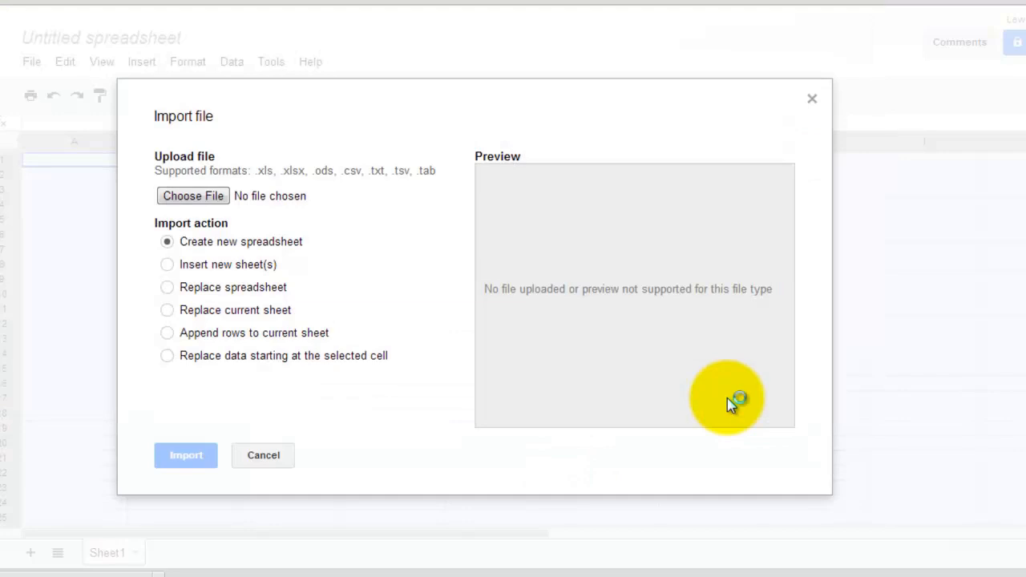
left_click(193, 195)
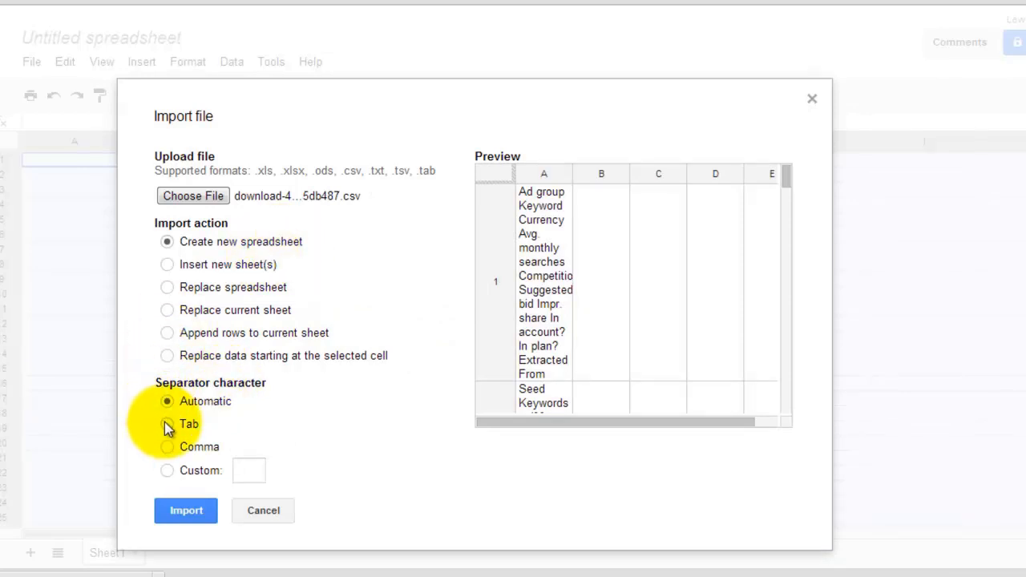
left_click(167, 424)
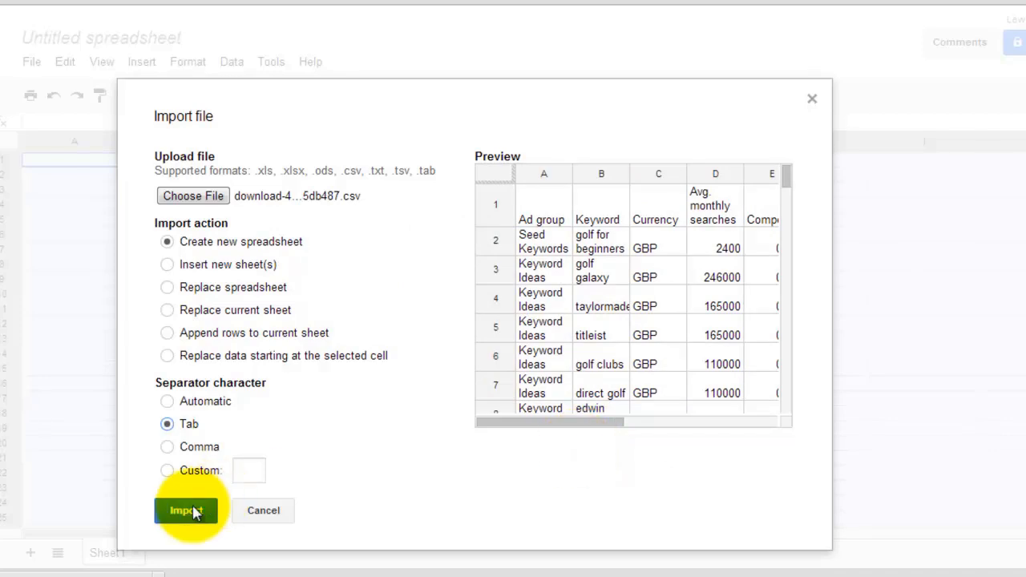
Import the CSV as a new spreadsheet and rename it 'Keywords - Golf'
left_click(186, 510)
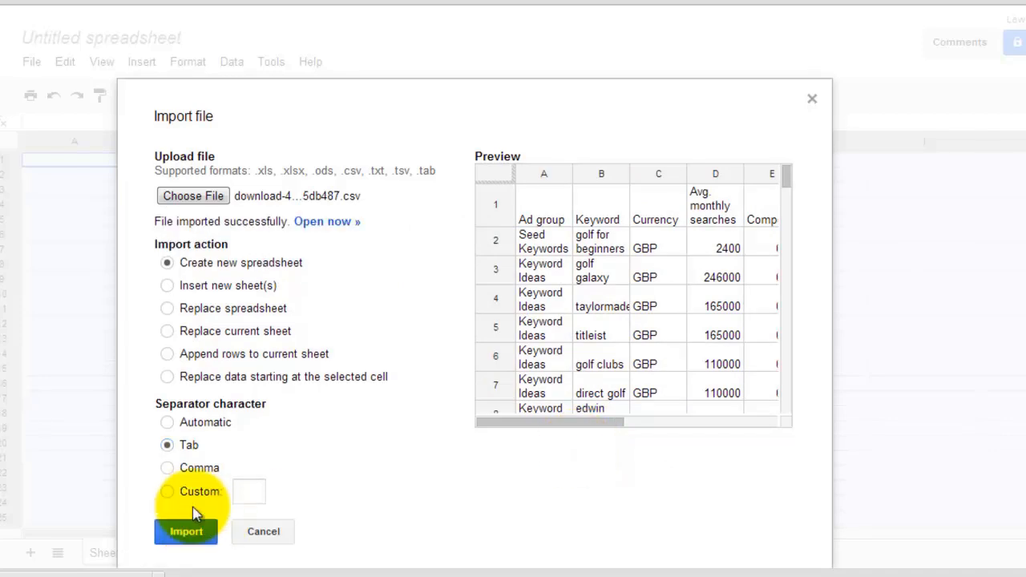
mouse_move(334, 228)
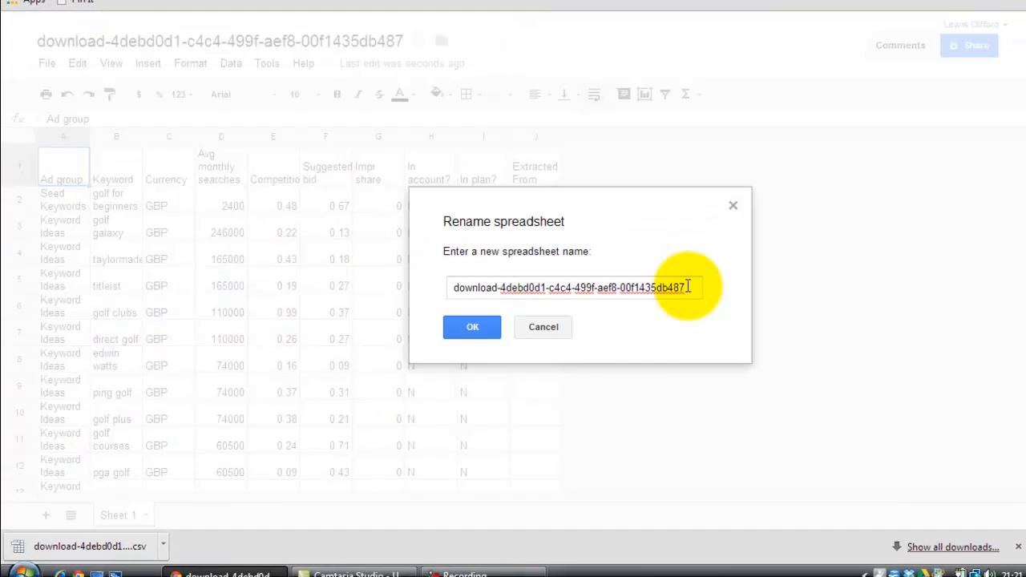
triple_click(574, 287)
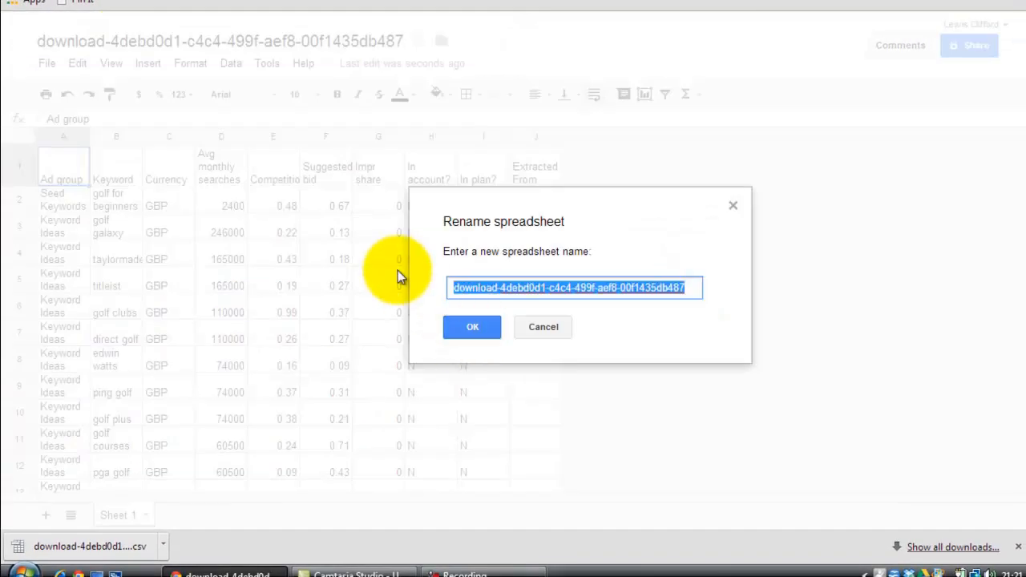
type("Keywords -")
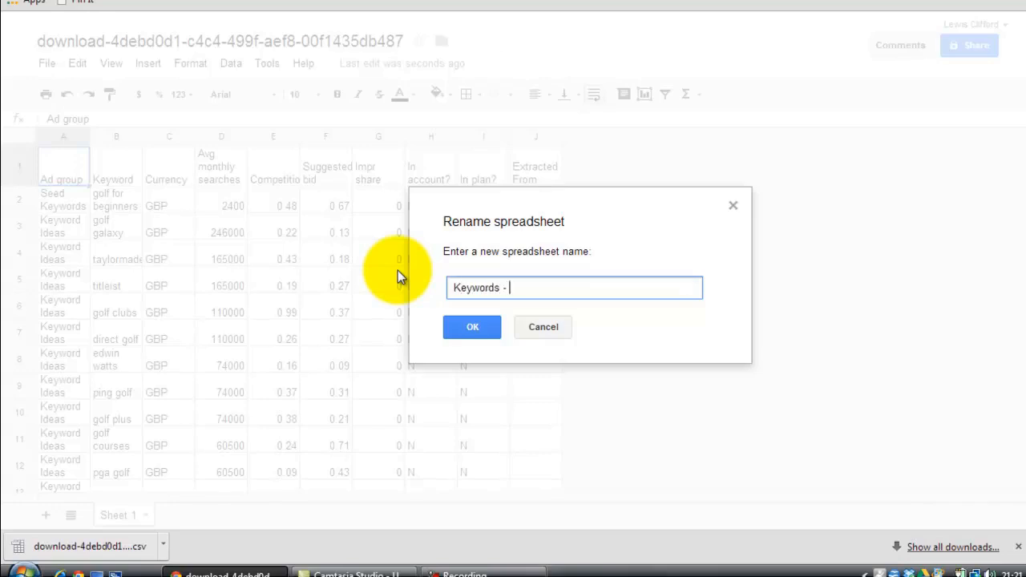
type("Golf")
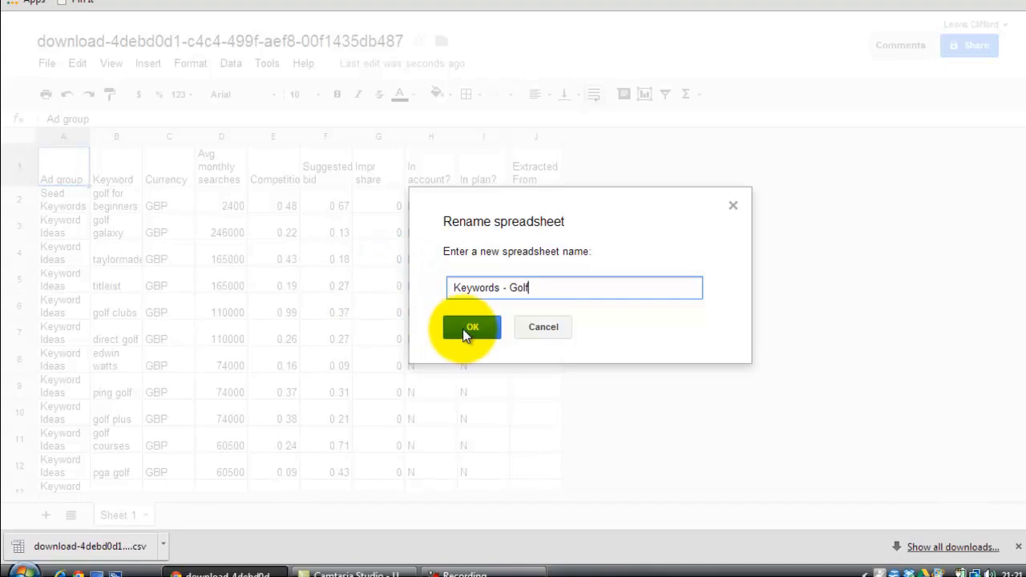
left_click(472, 327)
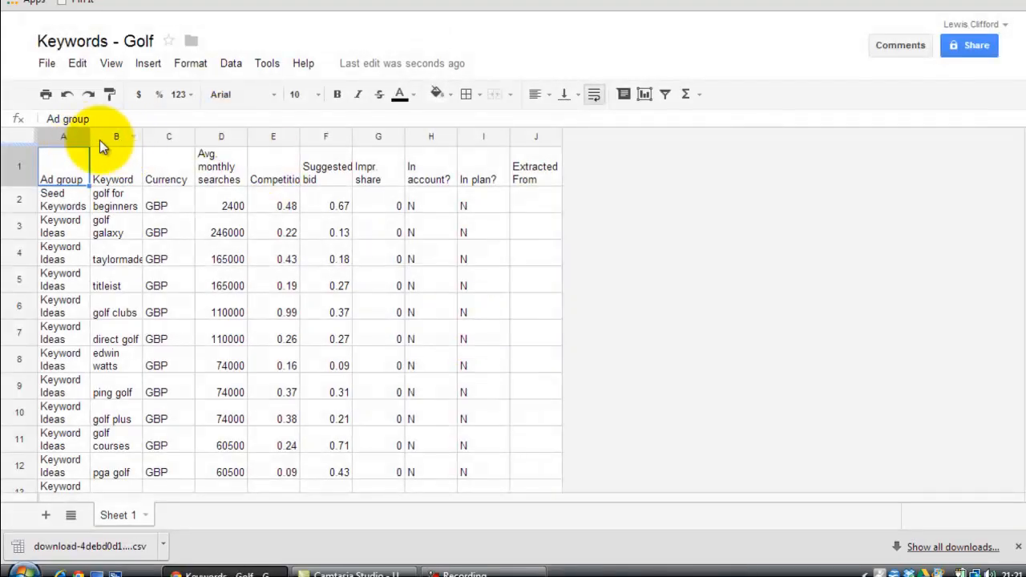
Widen the Keyword column and delete columns F through J, leaving five columns ending at Competition
left_click(116, 136)
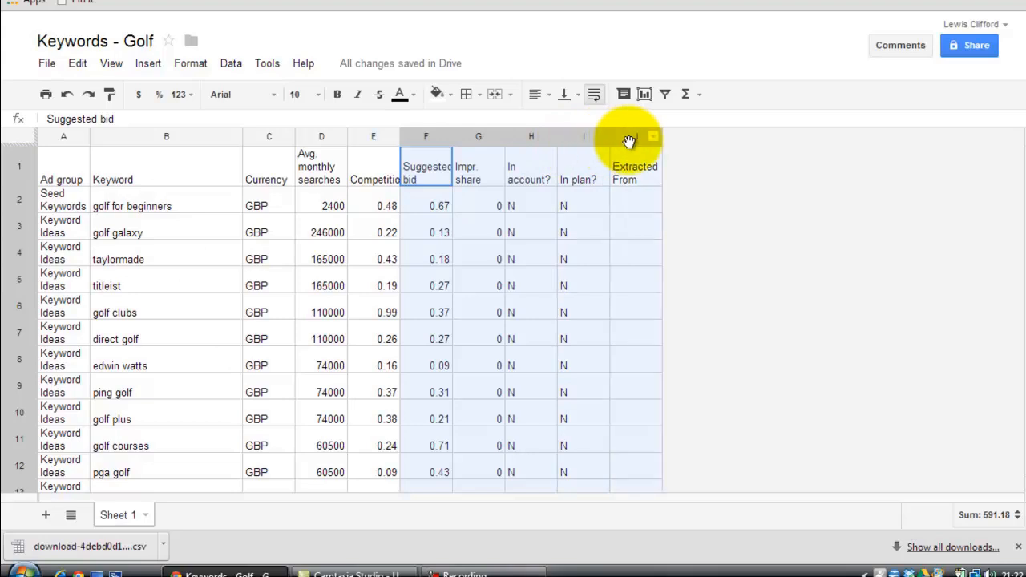
right_click(530, 137)
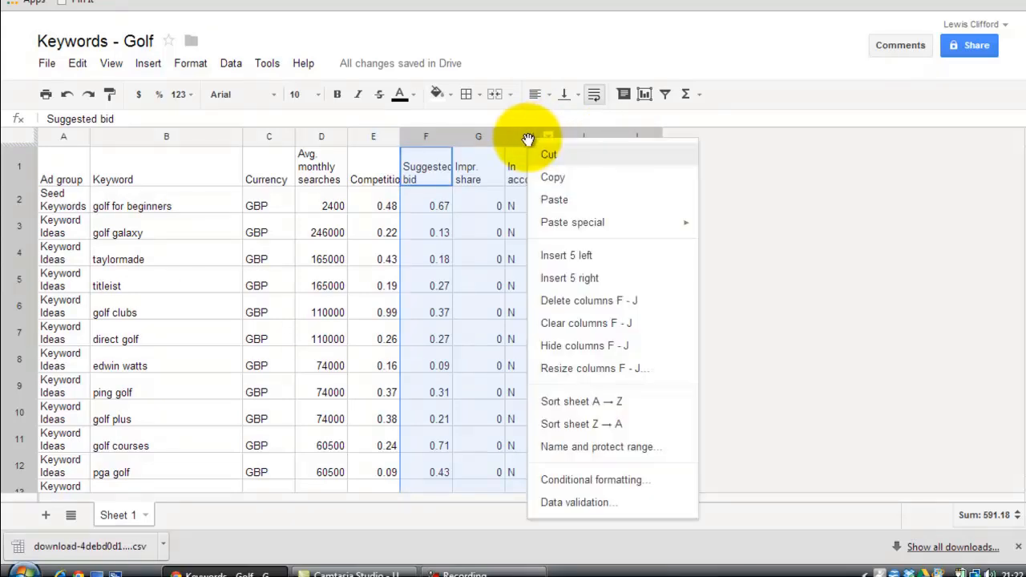
mouse_move(564, 401)
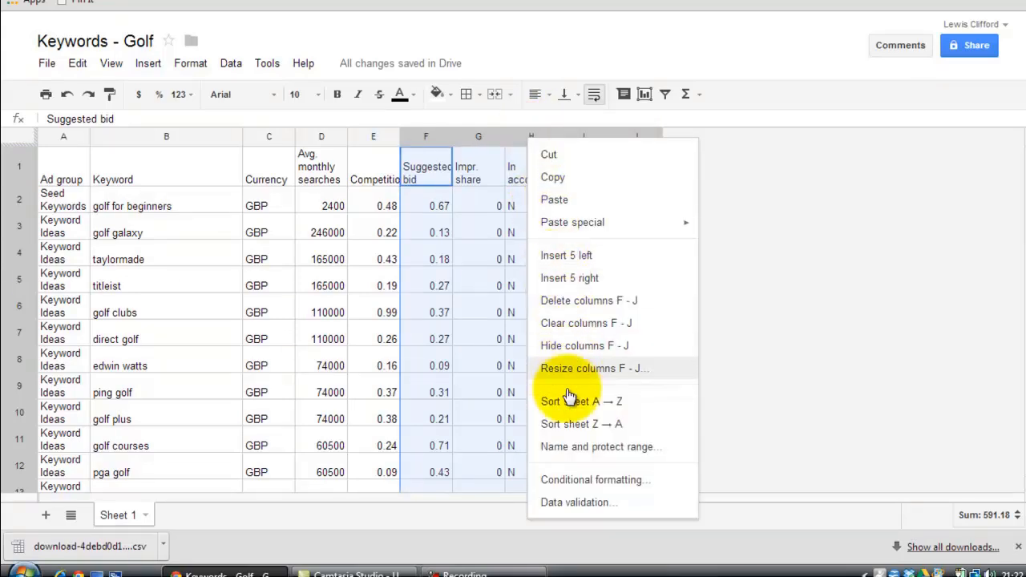
mouse_move(577, 302)
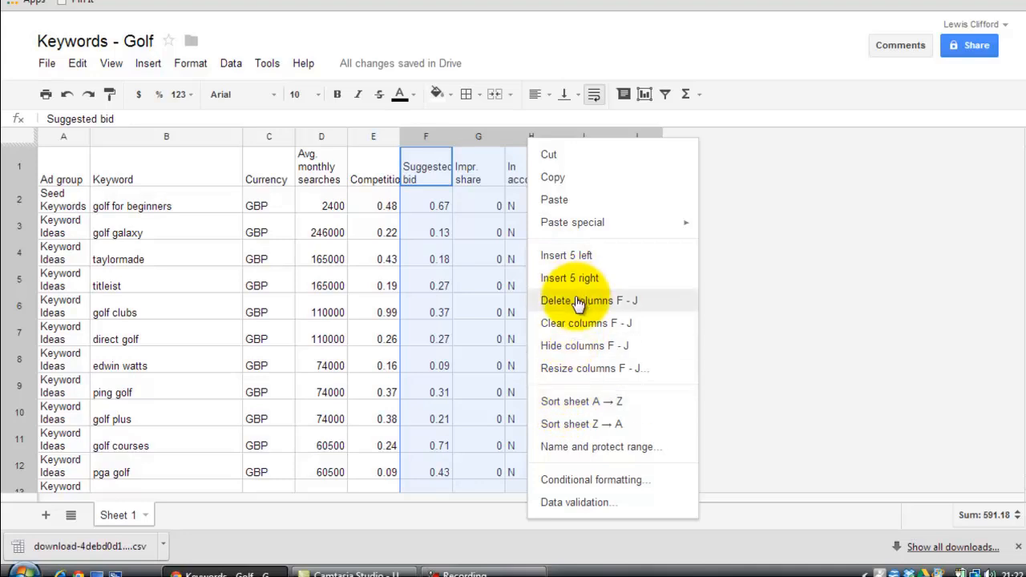
left_click(591, 302)
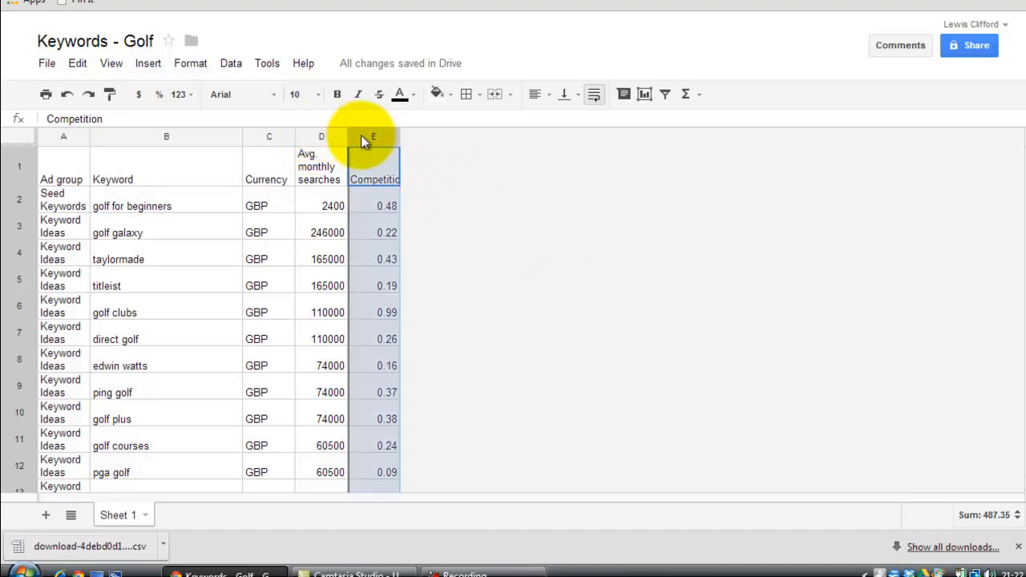
Insert a column before Competition and head it 'competition'
right_click(372, 136)
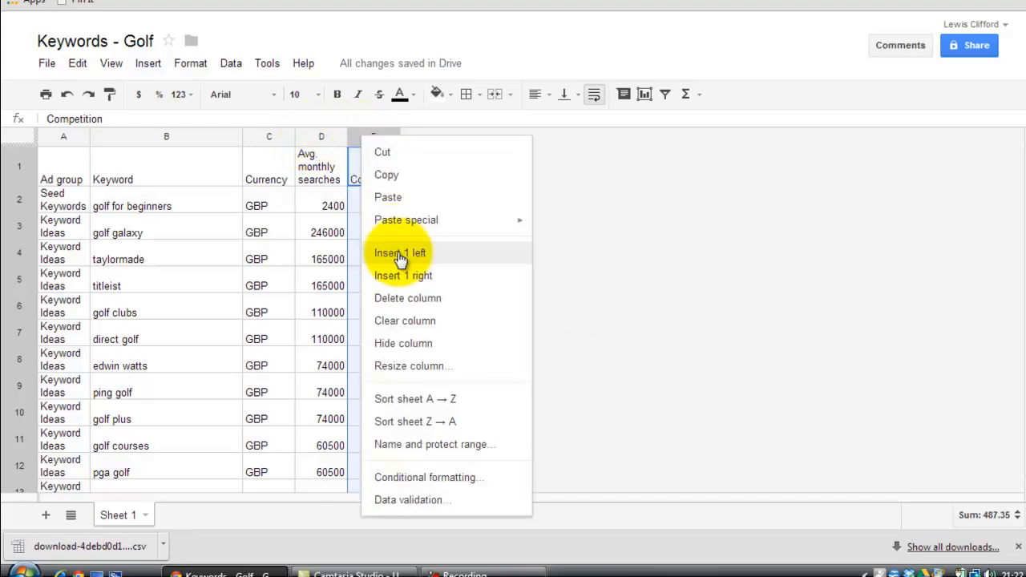
left_click(399, 254)
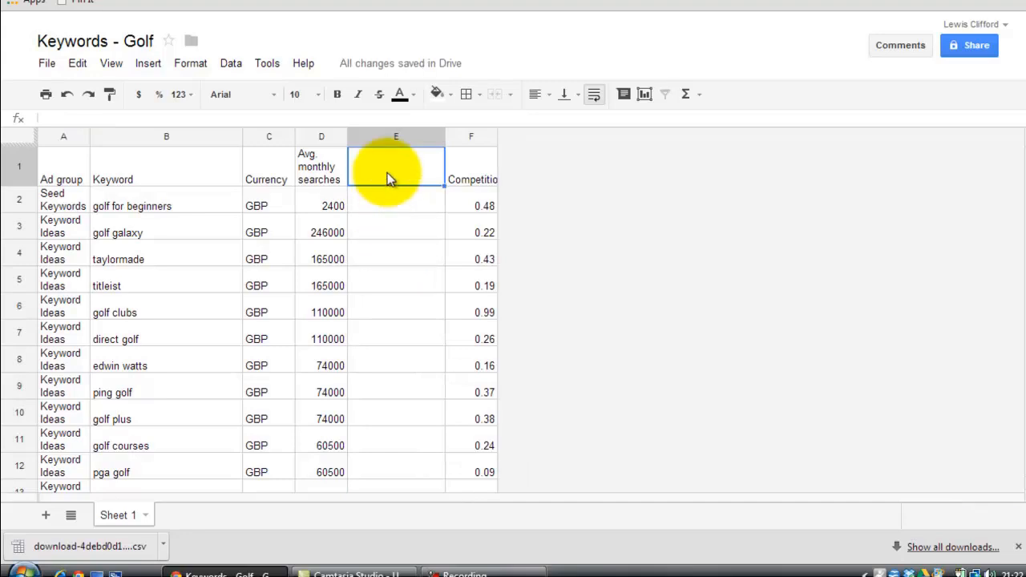
type("competition")
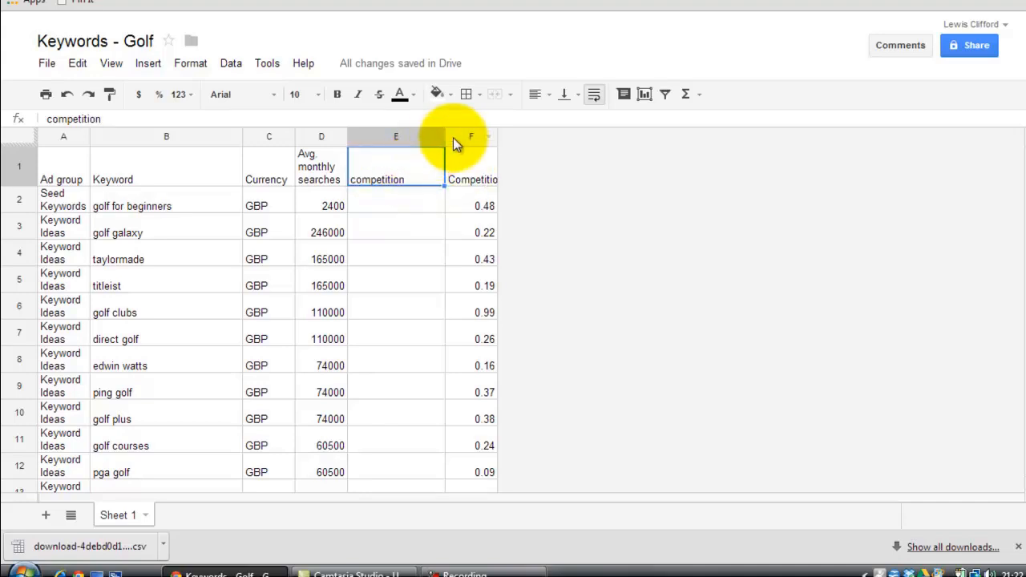
Insert a second column before Competition for the 'video' header
left_click(471, 136)
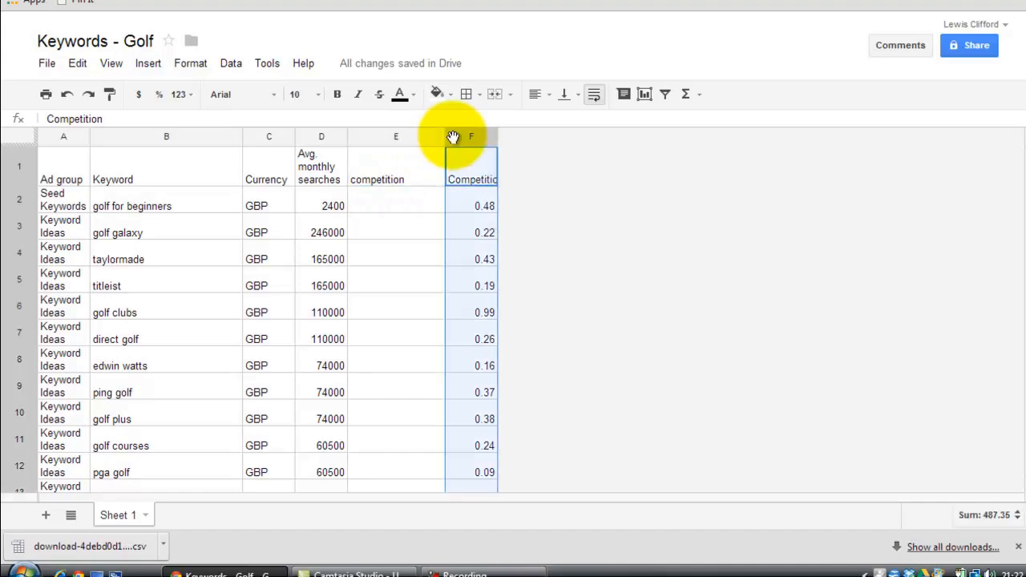
right_click(472, 136)
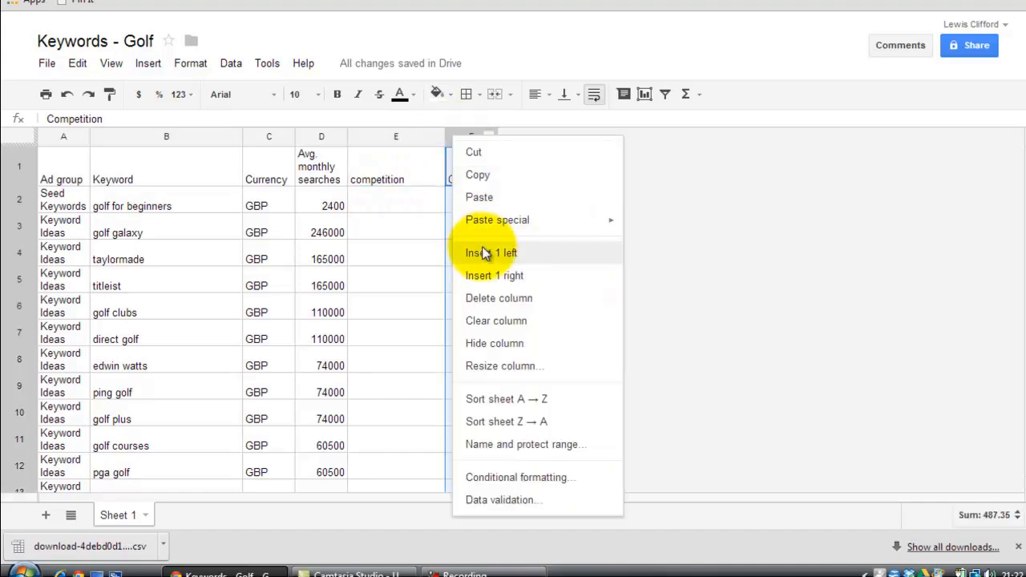
left_click(492, 253)
type("video")
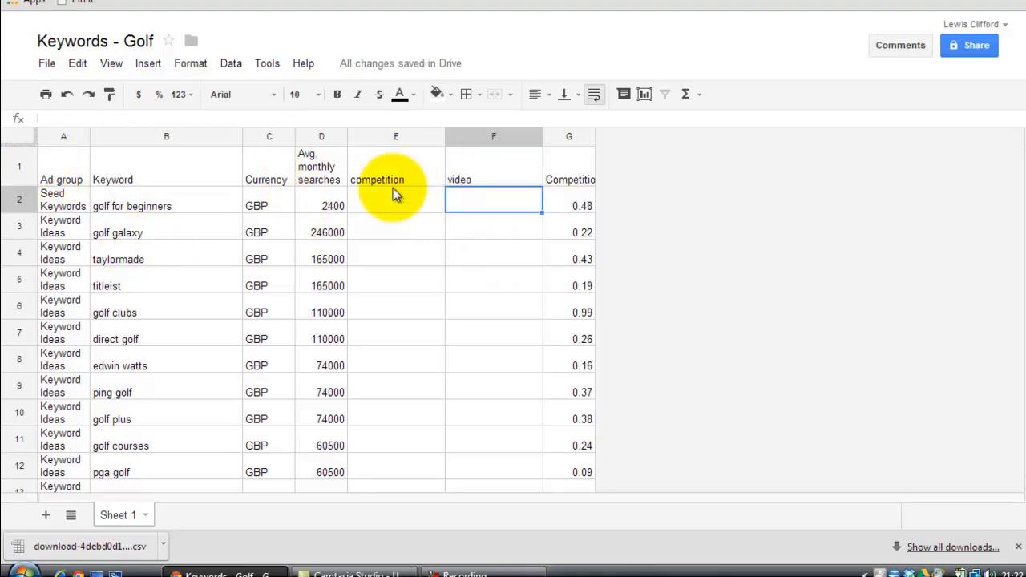
mouse_move(331, 205)
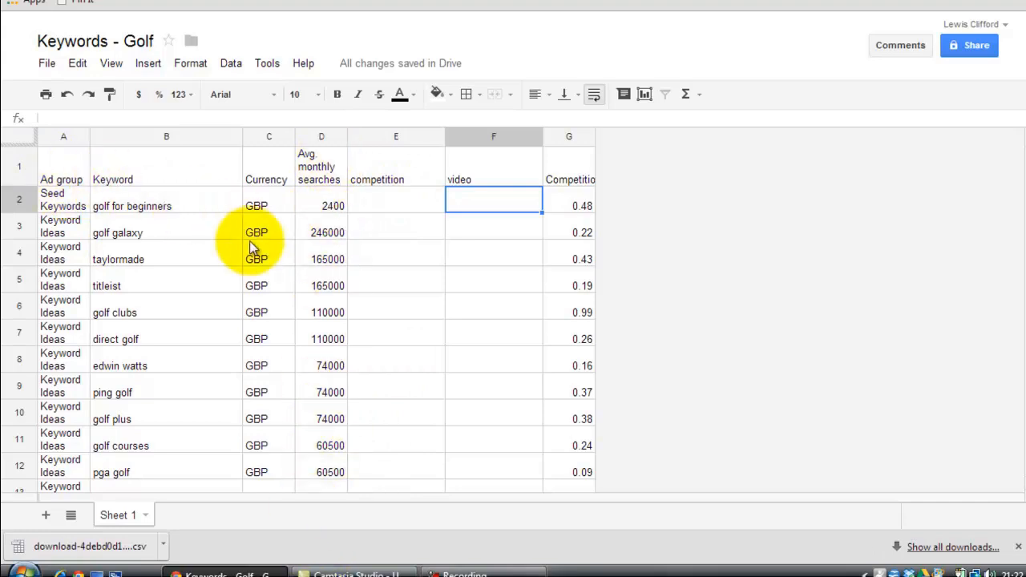
mouse_move(18, 141)
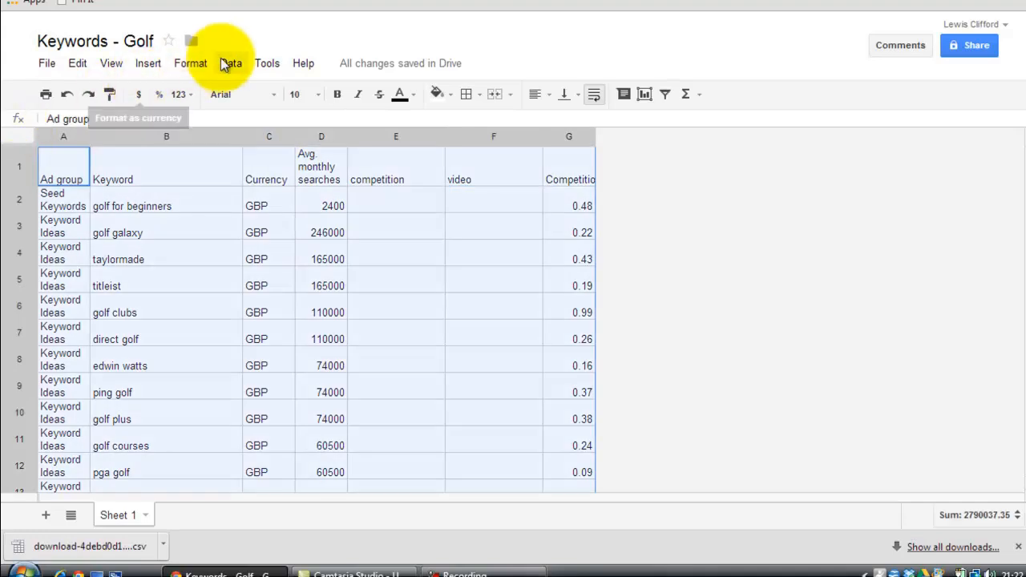
Sort the sheet by column A (Ad group) A to Z and review the rows
left_click(231, 64)
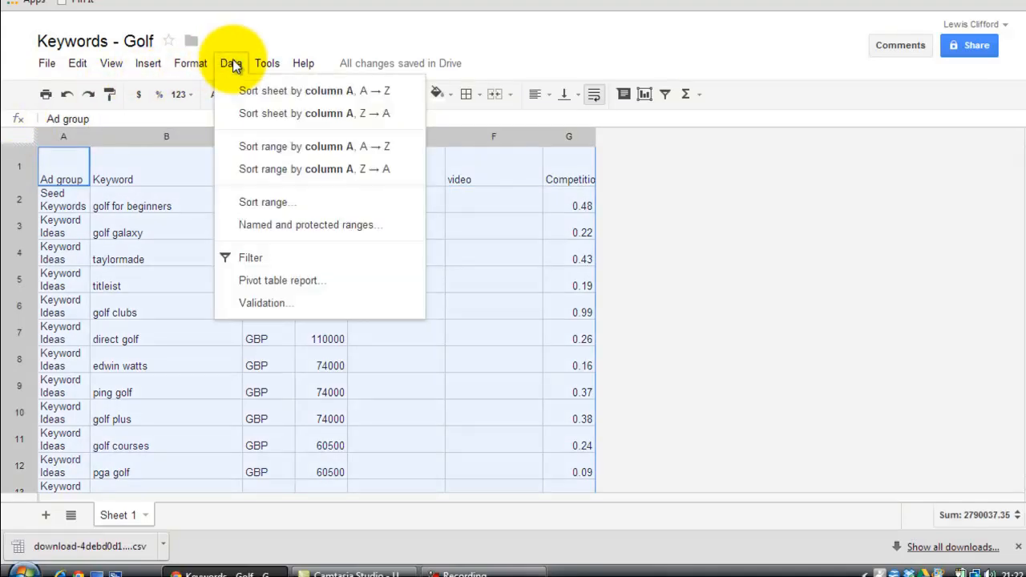
mouse_move(231, 69)
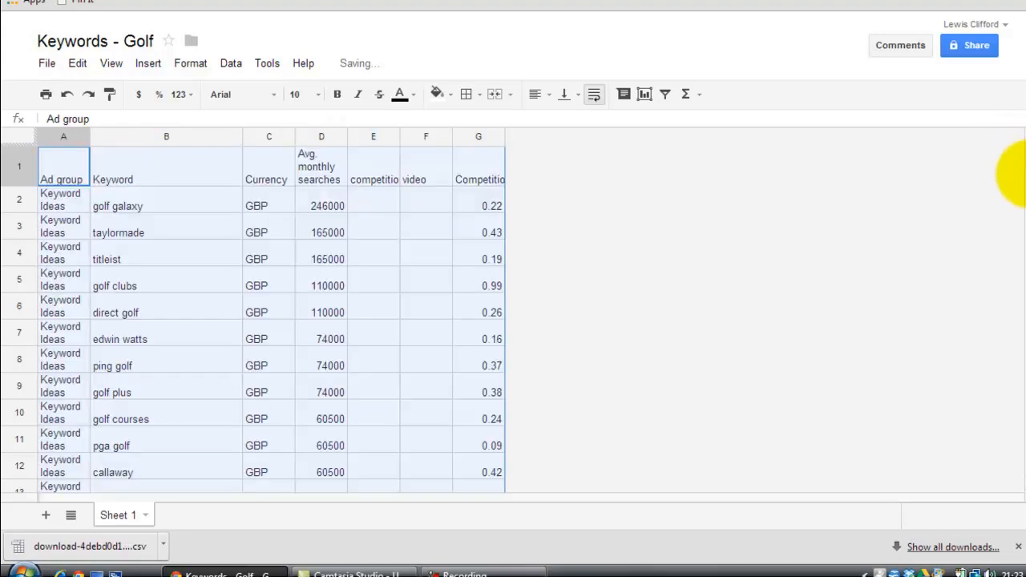
scroll("down", 3)
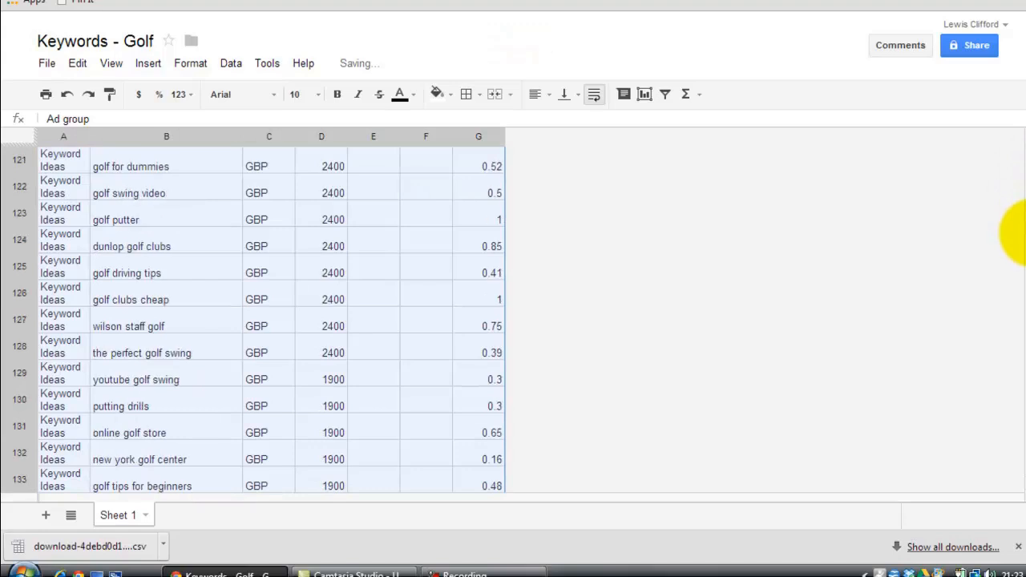
scroll("up", 3)
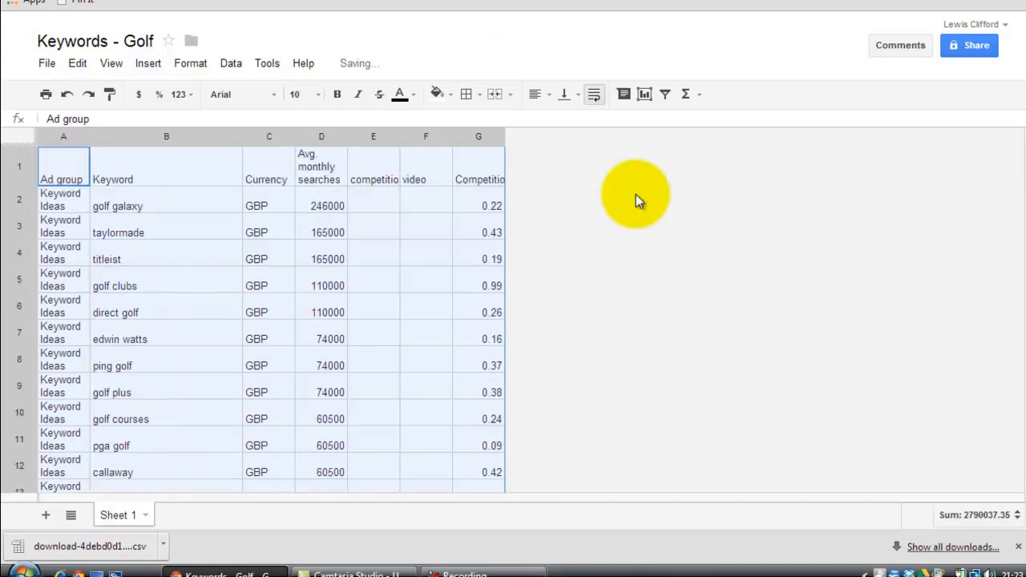
mouse_move(114, 424)
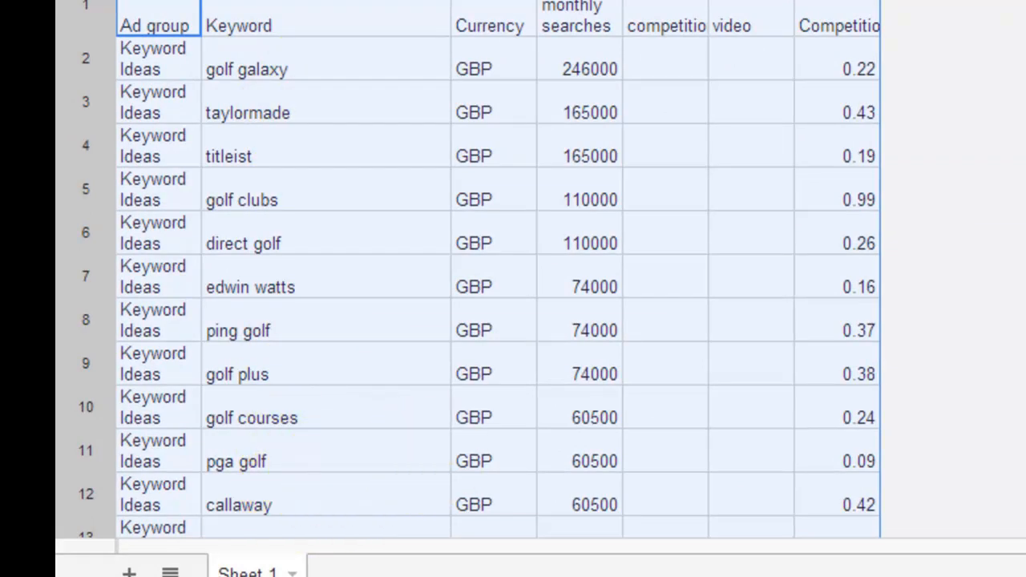
scroll("down", 3)
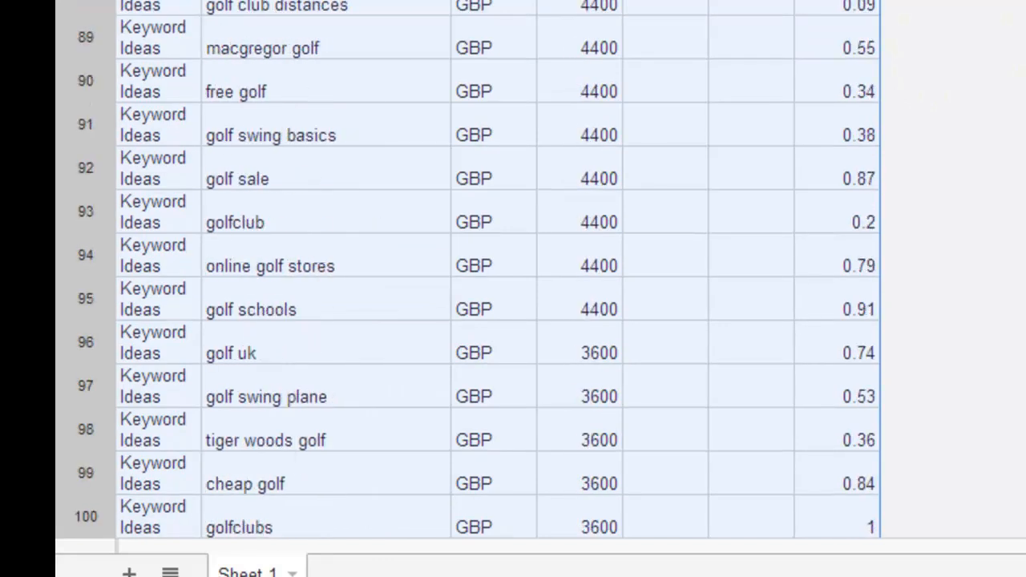
scroll("down", 3)
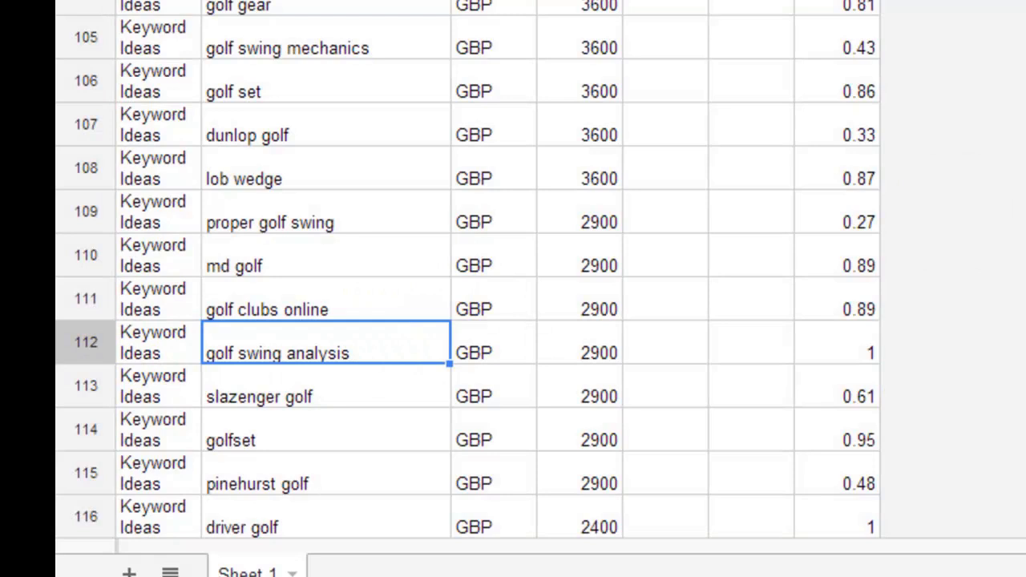
scroll("down", 3)
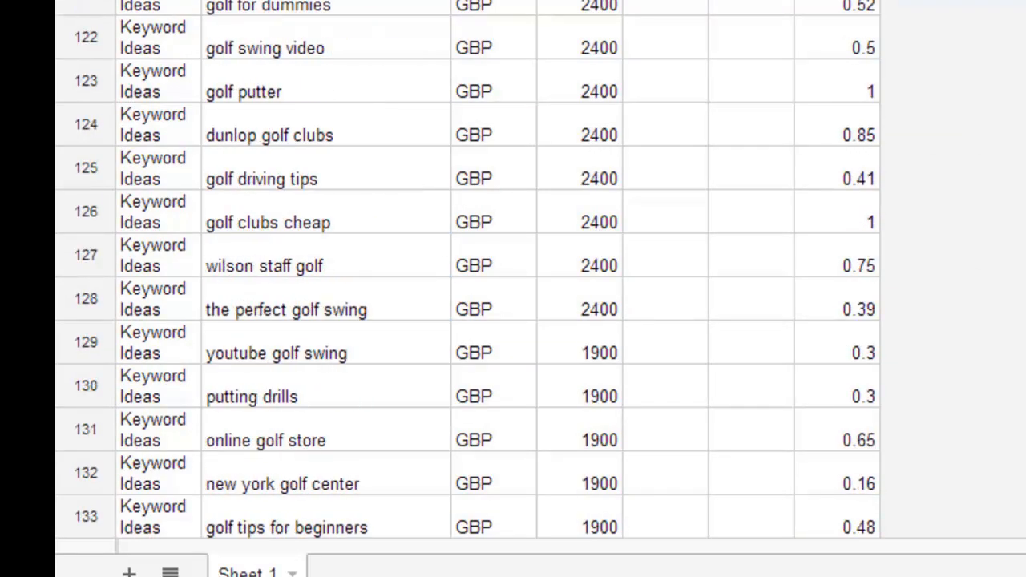
scroll("down", 3)
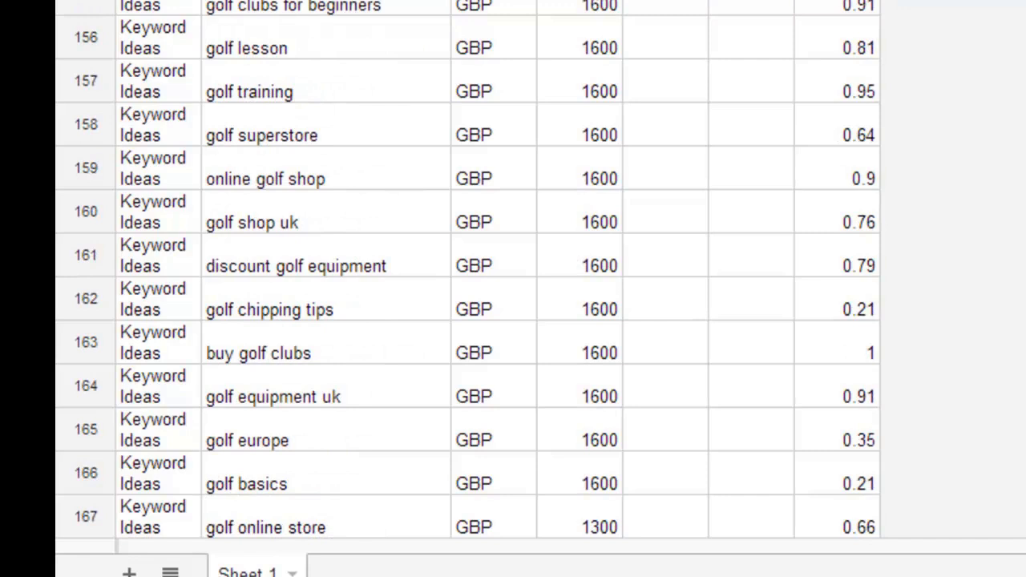
scroll("down", 3)
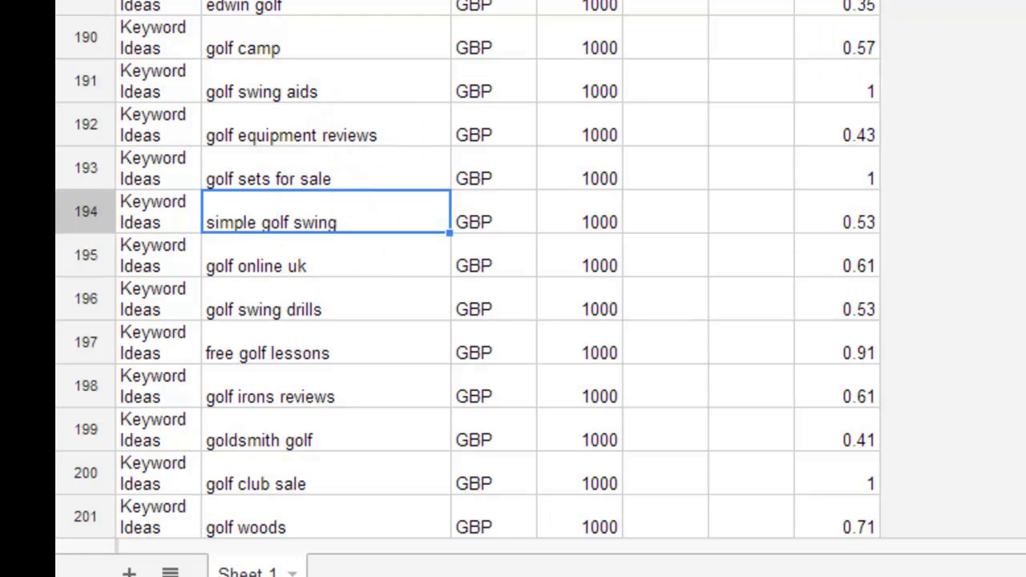
scroll("down", 3)
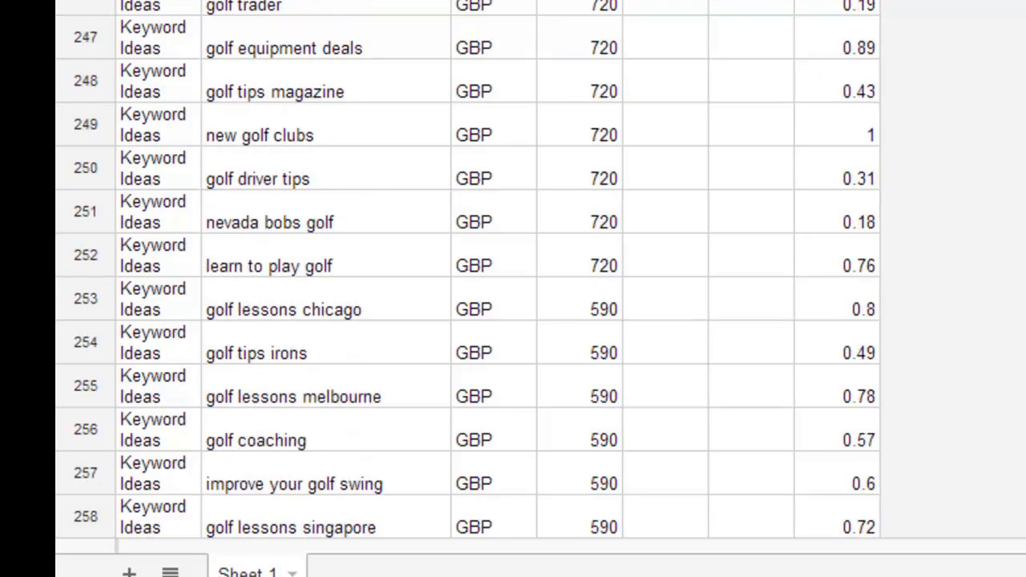
scroll("down", 3)
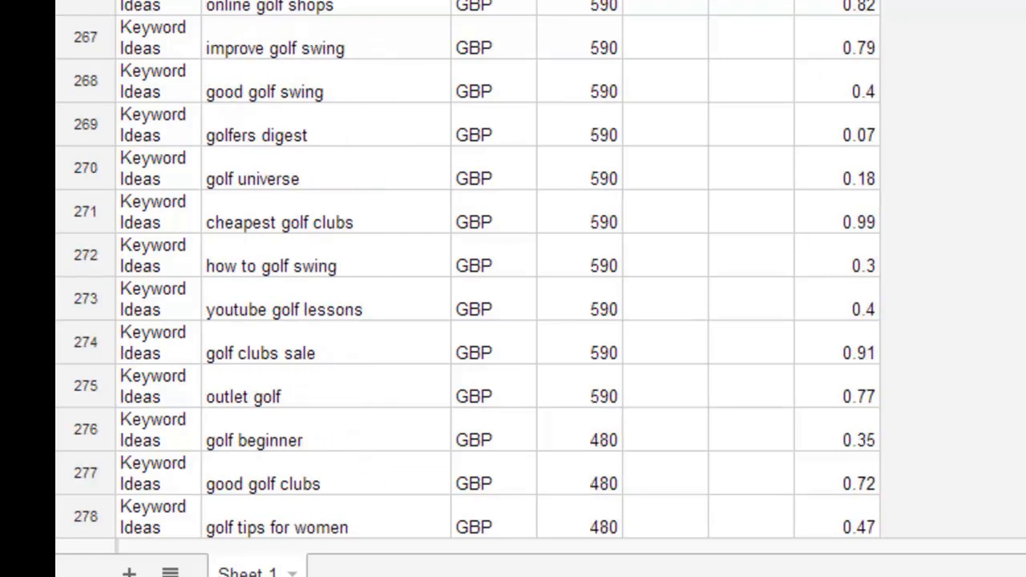
scroll("down", 3)
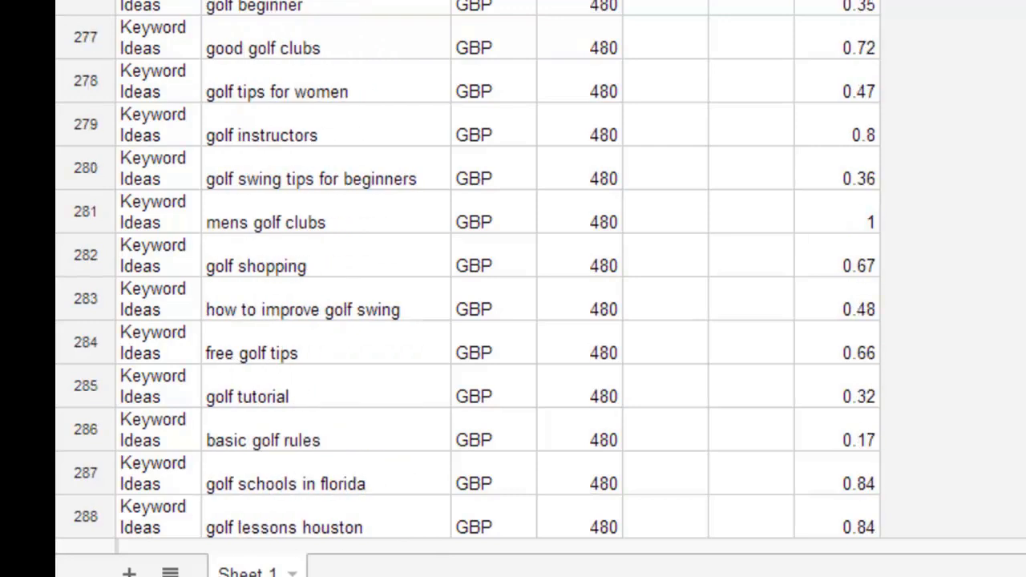
left_click(578, 310)
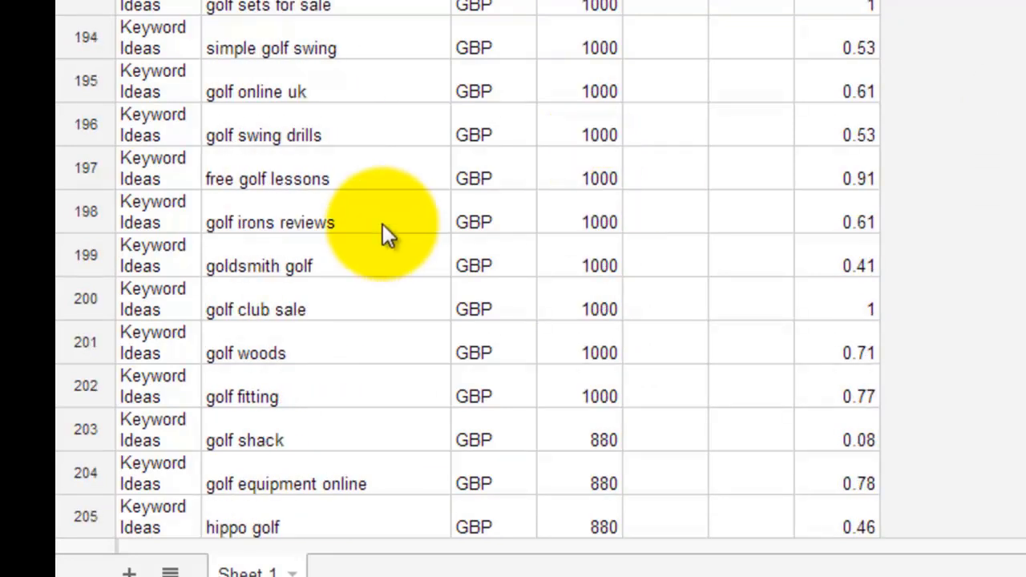
left_click(321, 134)
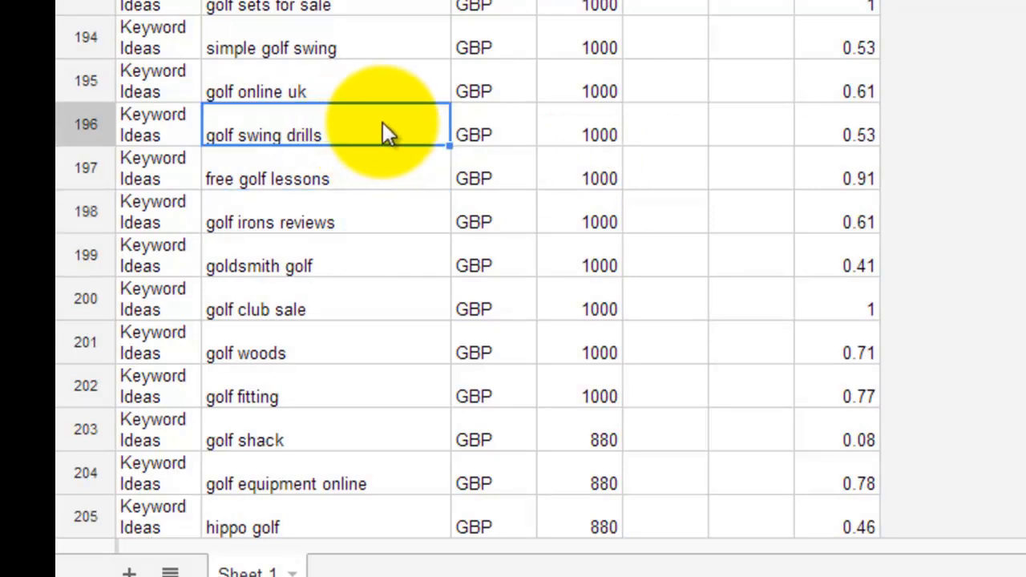
mouse_move(128, 569)
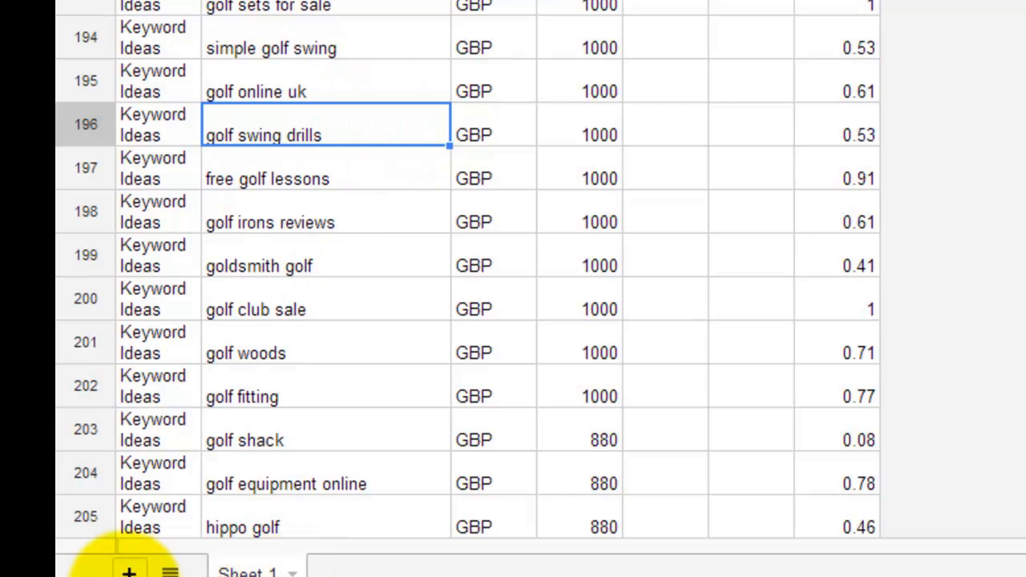